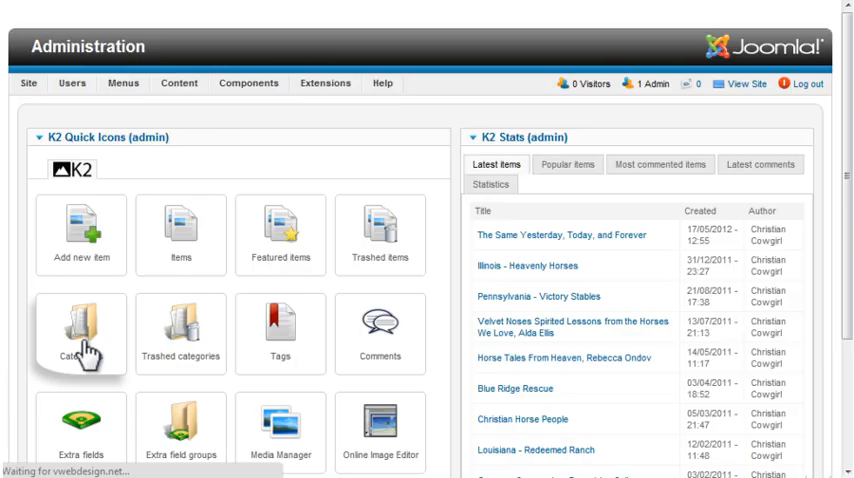
Open the K2 Categories list and scroll through all 56 categories.
click(80, 333)
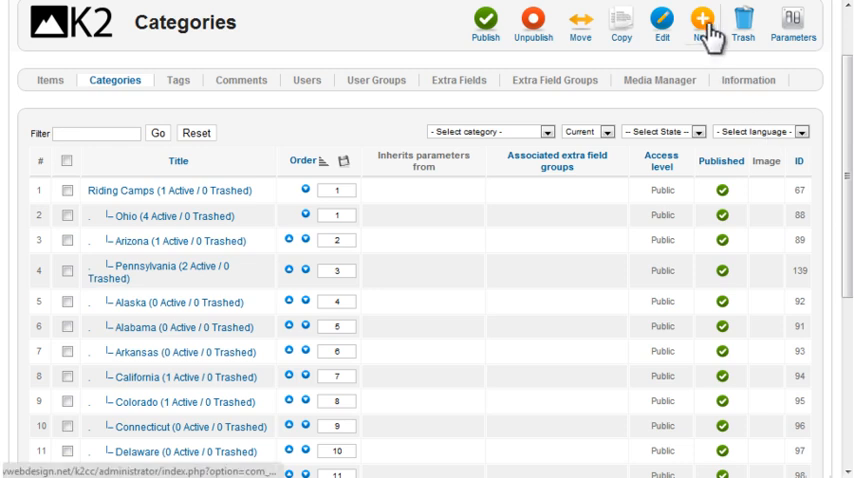
scroll(down, 3)
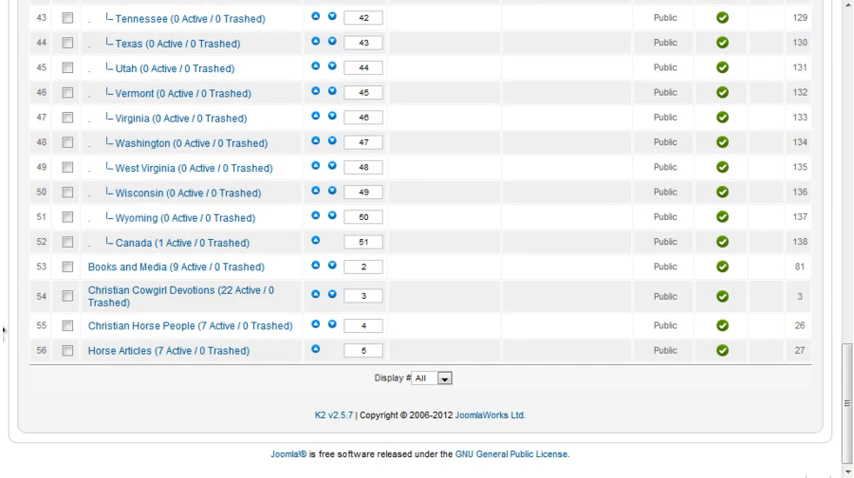
Give Books and Media 3 medium-image leading items, 5 links, and a hidden category image.
click(156, 267)
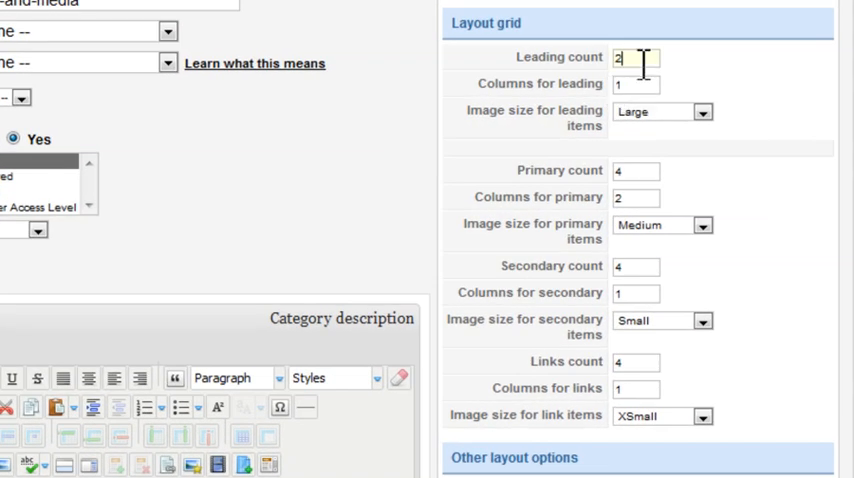
text(3)
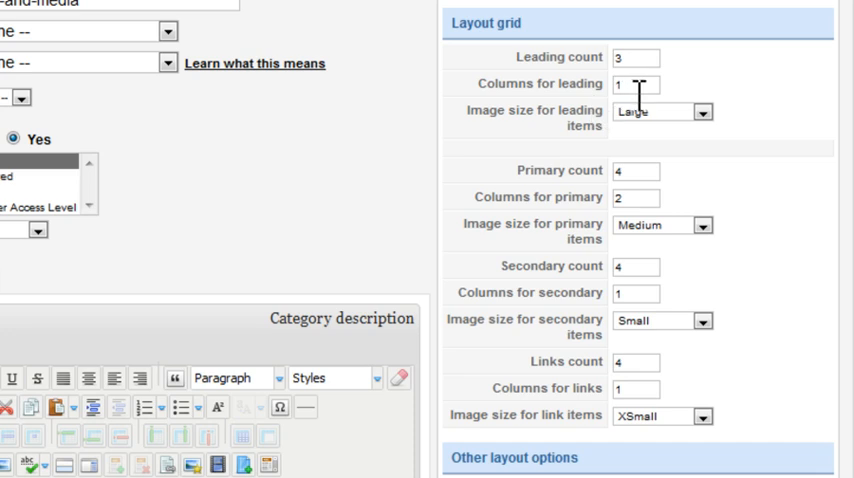
click(654, 111)
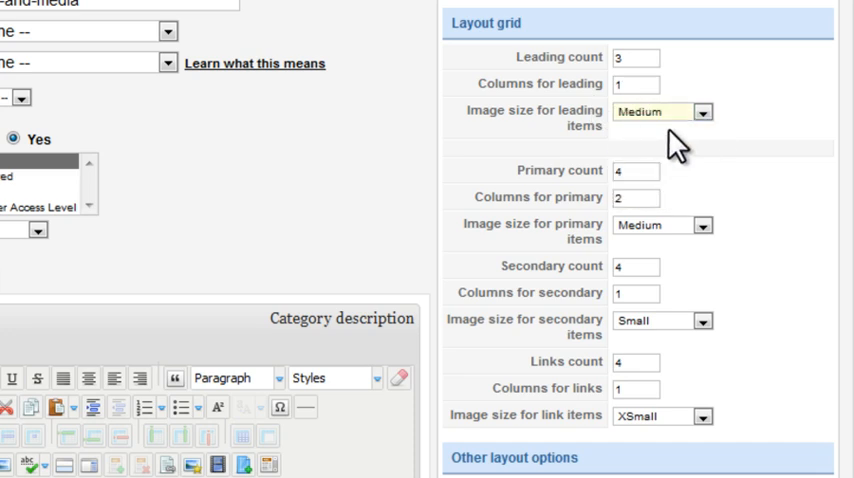
click(632, 170)
text(0)
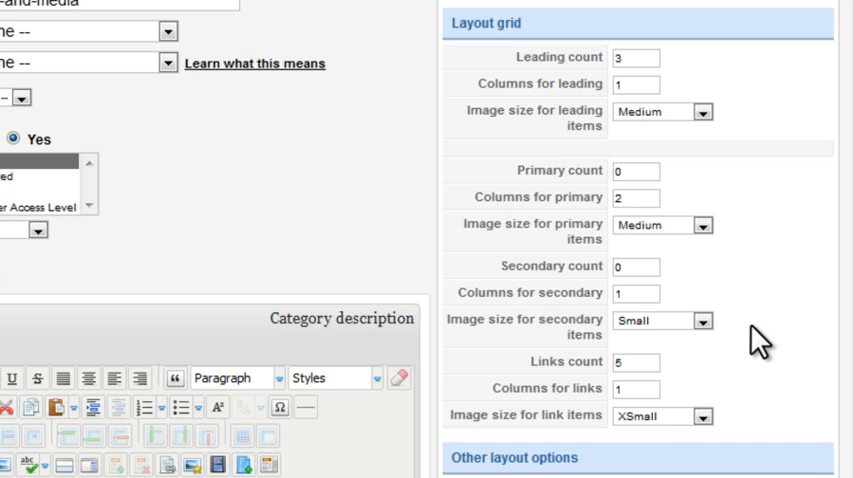
scroll(down, 3)
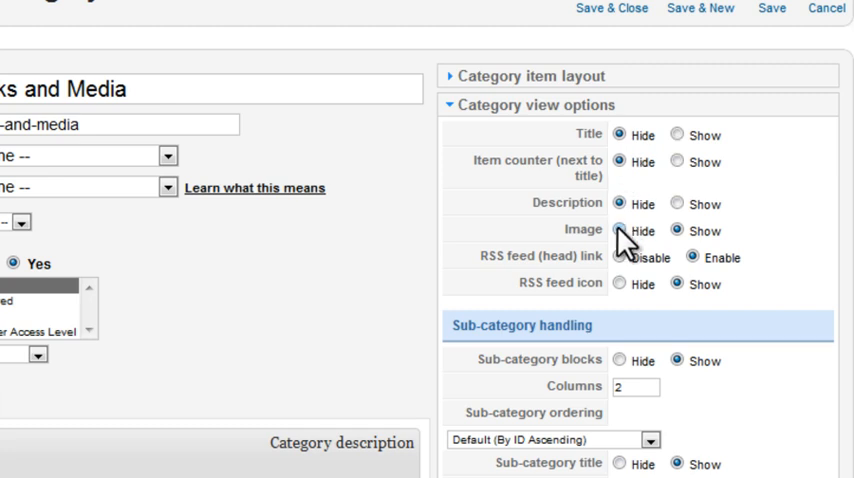
click(623, 230)
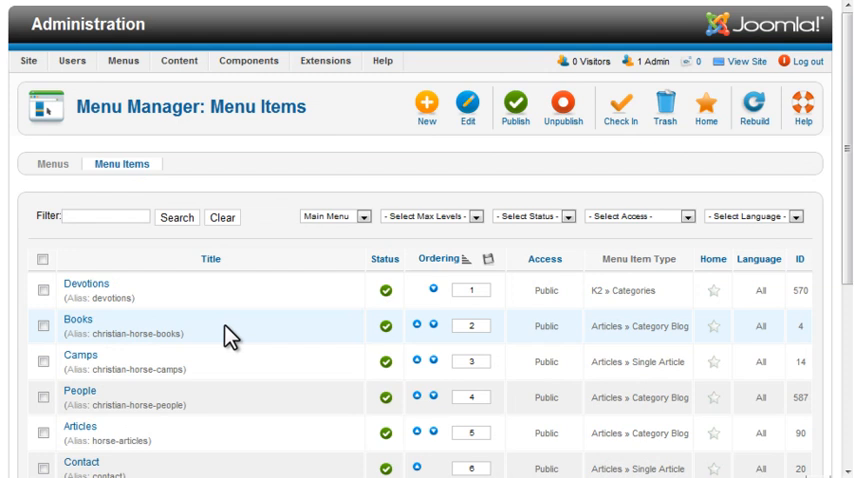
mouse_move(243, 343)
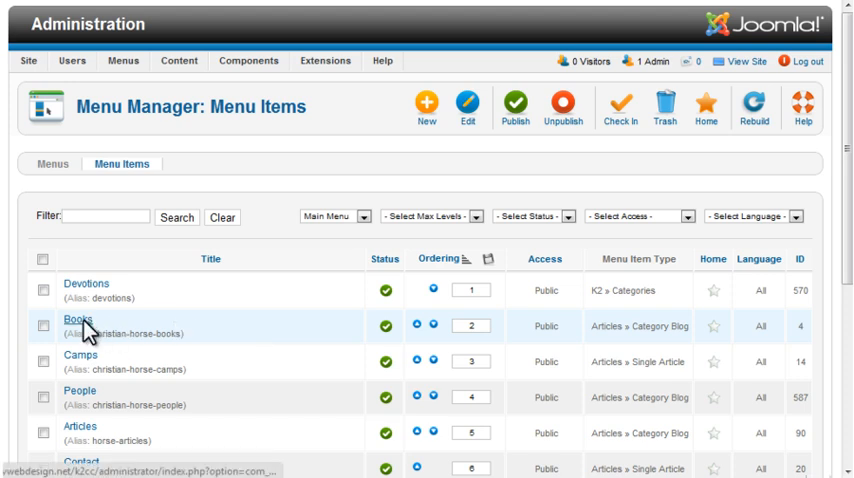
Change the Books menu item to the K2 Categories type showing Books and Media.
click(72, 320)
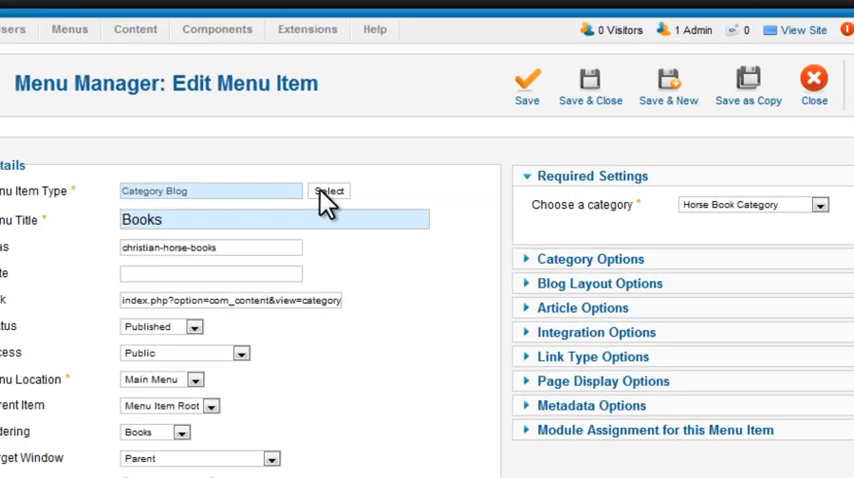
click(329, 191)
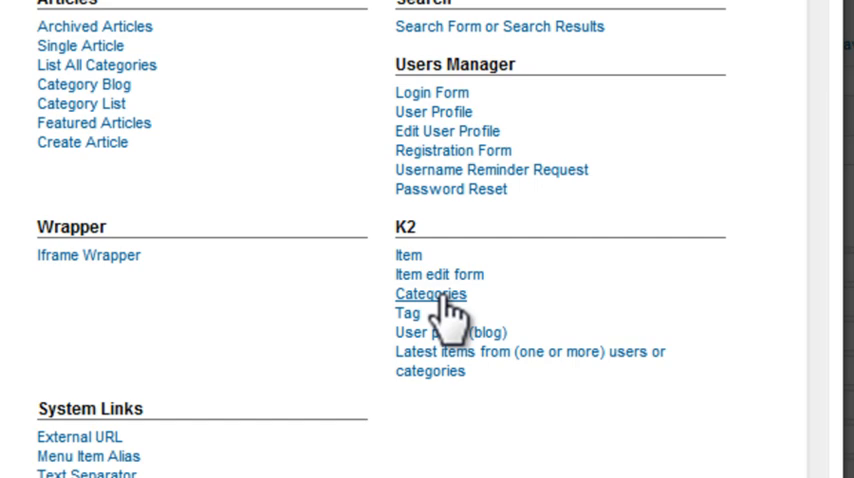
click(430, 294)
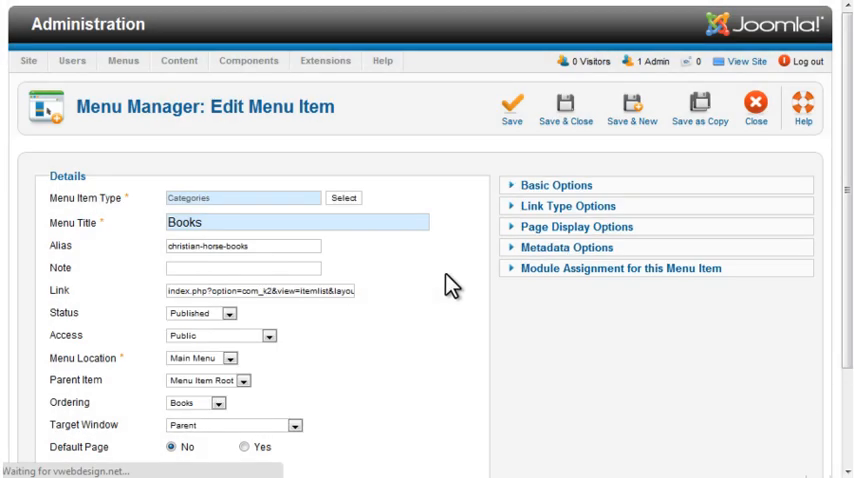
click(556, 185)
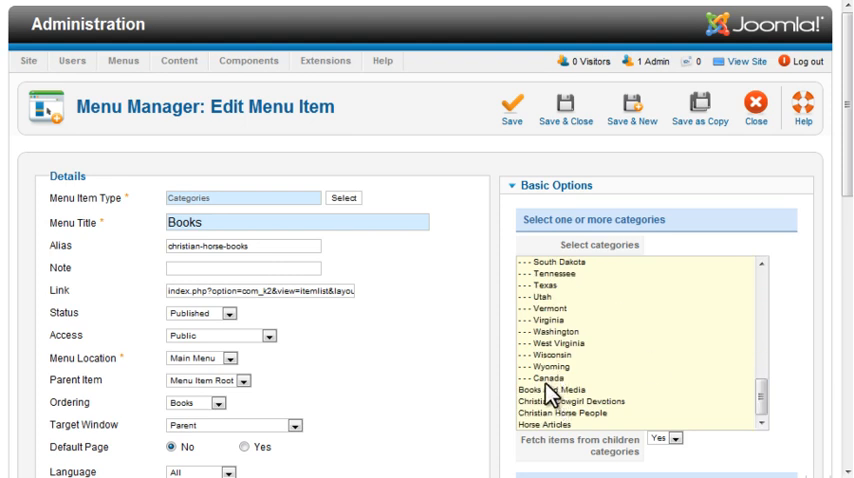
click(561, 390)
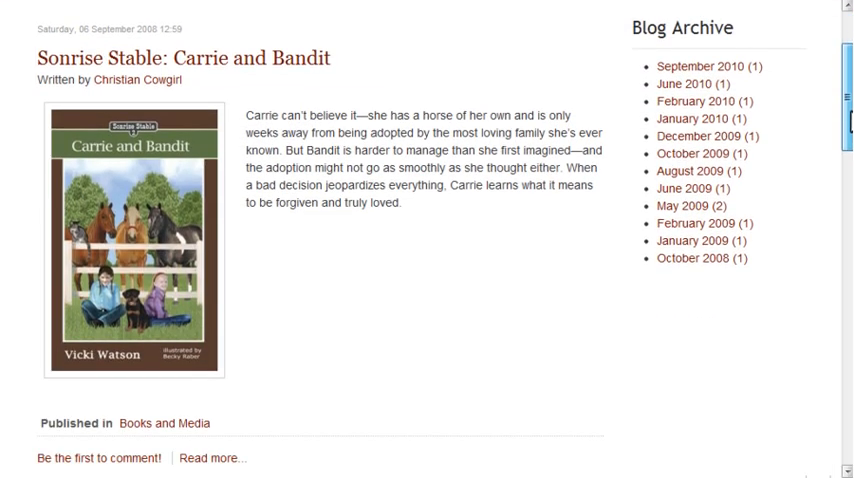
Scroll through the front-end Books page listing the Books and Media items.
scroll(down, 3)
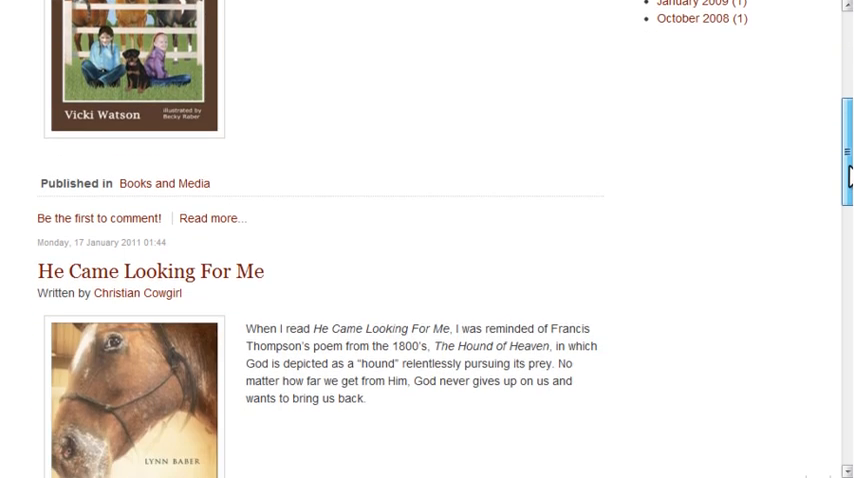
scroll(down, 3)
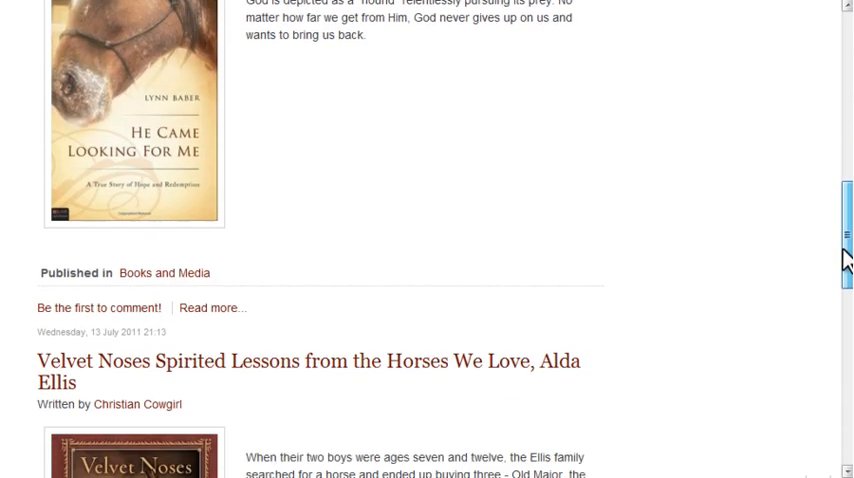
scroll(down, 3)
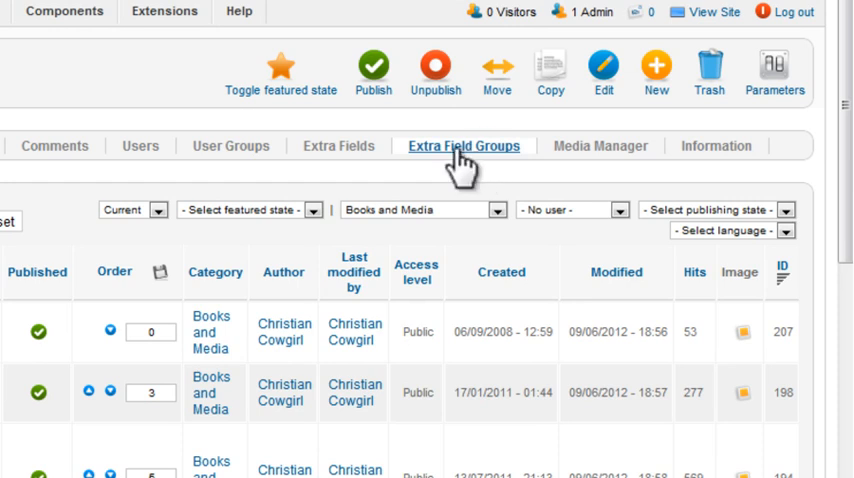
Create and save a new extra field group named 'Book Info'.
click(462, 145)
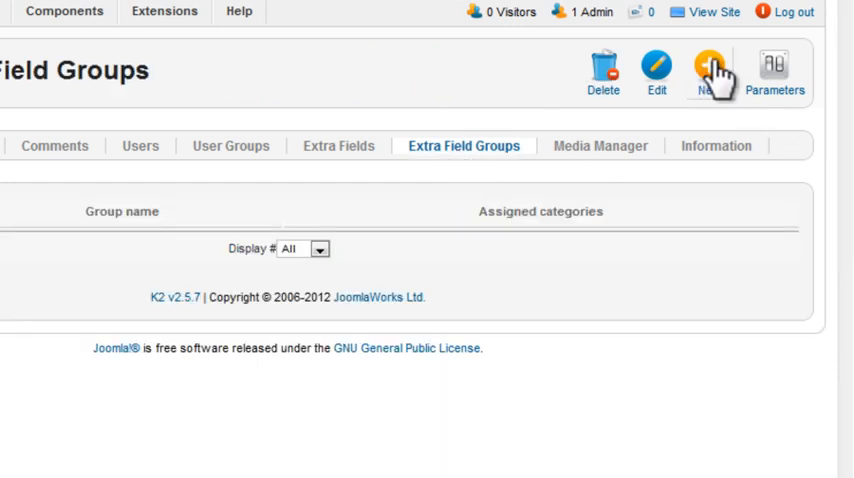
click(711, 65)
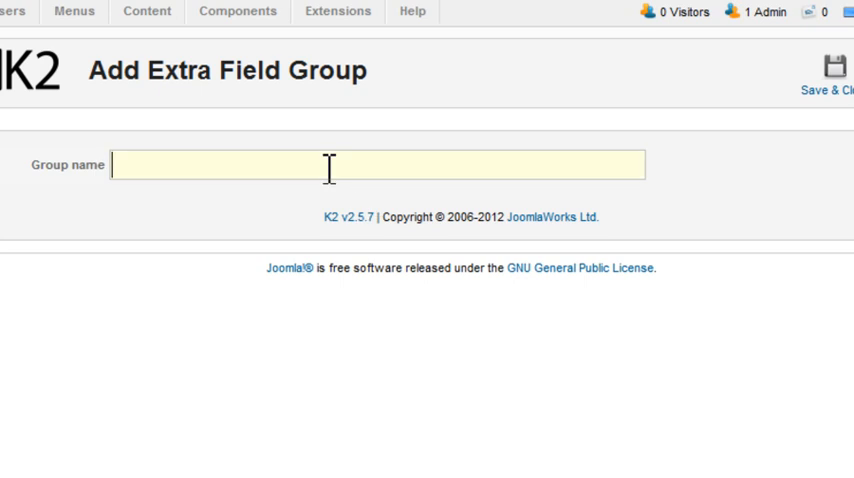
text(Book Info)
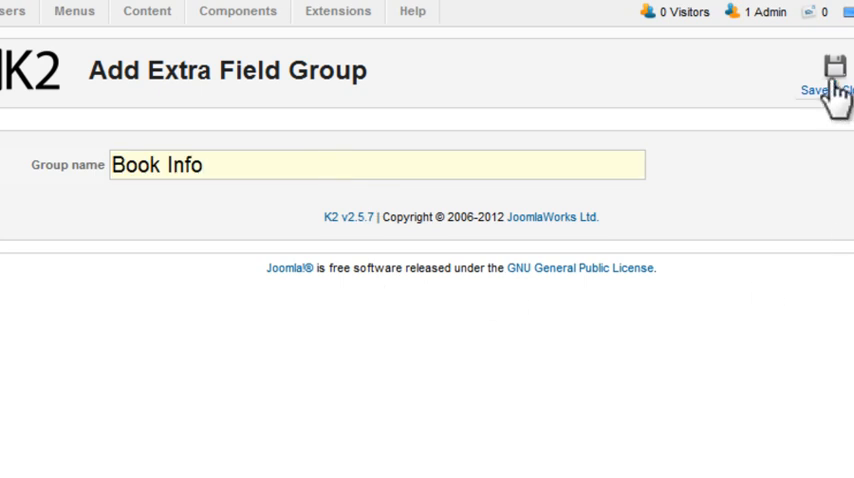
click(814, 75)
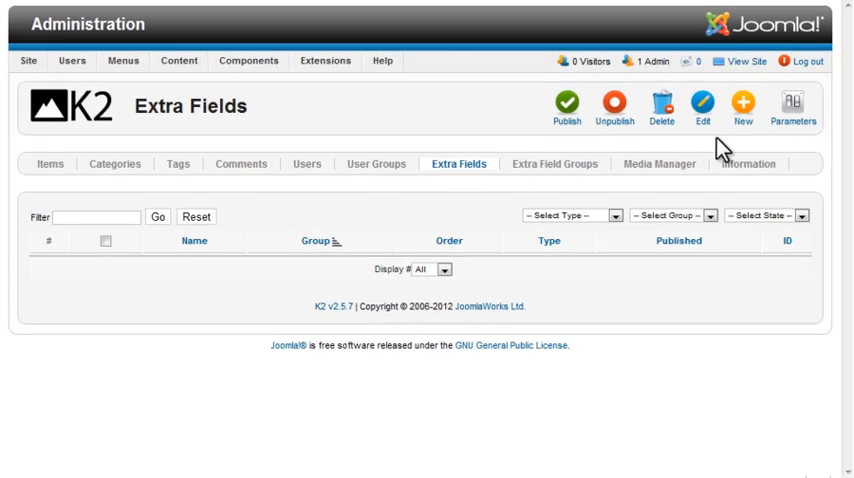
Add a 'Book Type' radio-button field in Book Info with Fiction and Non-fiction options.
click(742, 108)
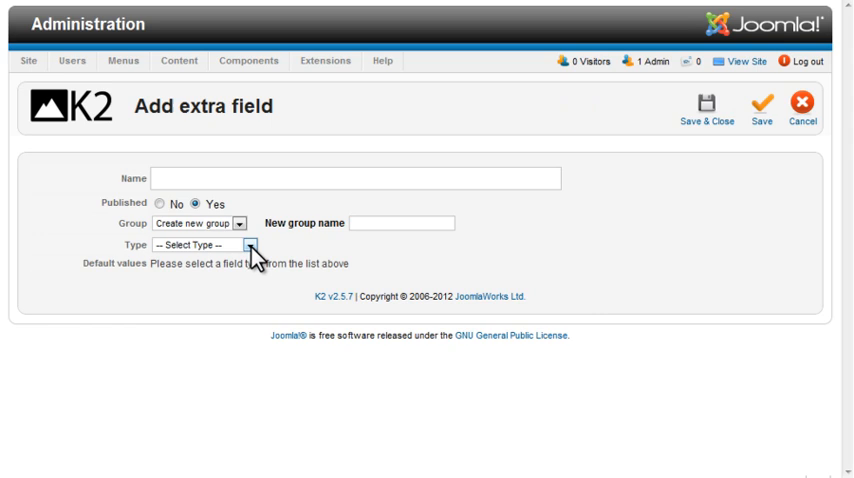
click(238, 245)
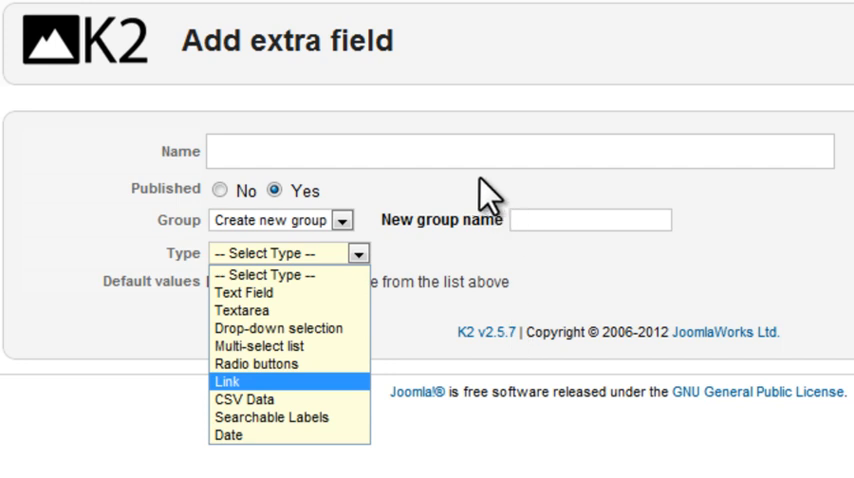
text(Book Type)
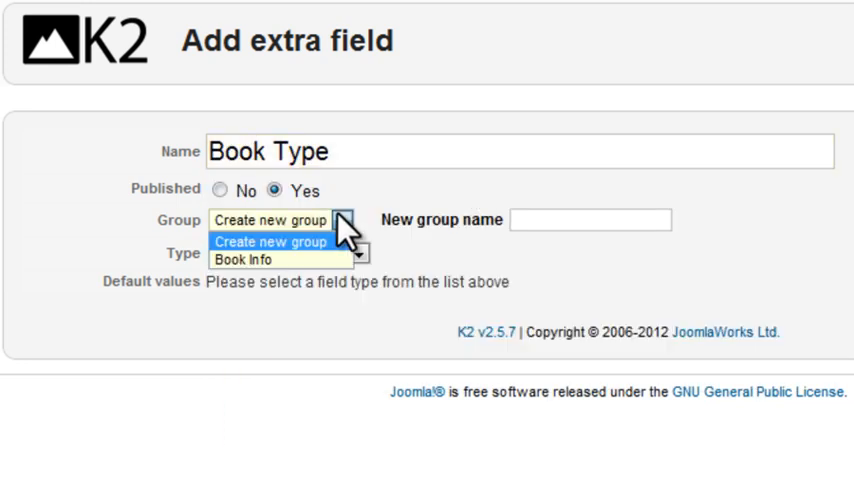
click(247, 259)
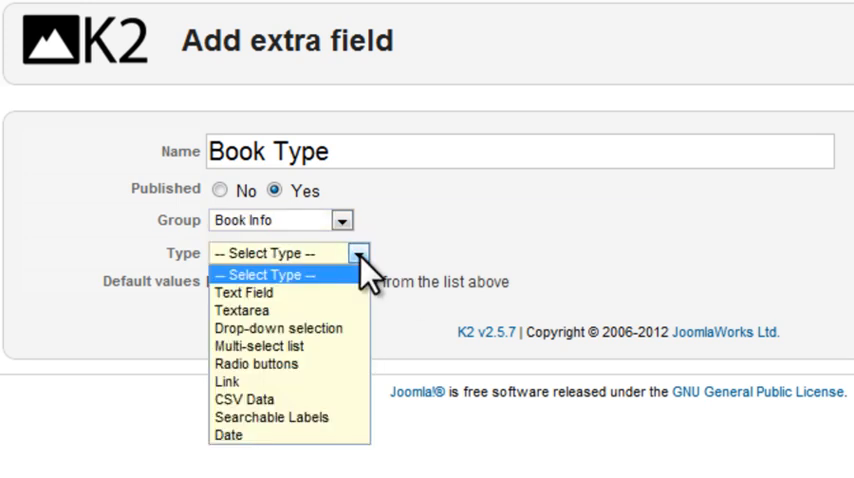
click(258, 364)
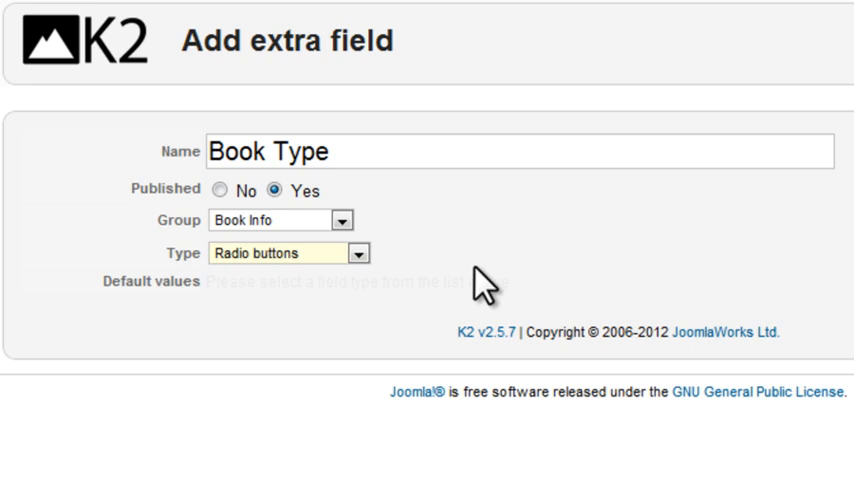
text(Fiction)
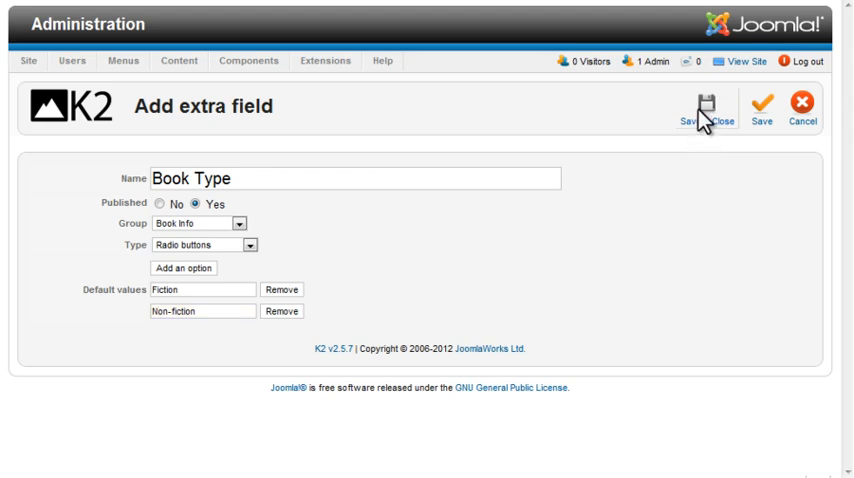
click(708, 107)
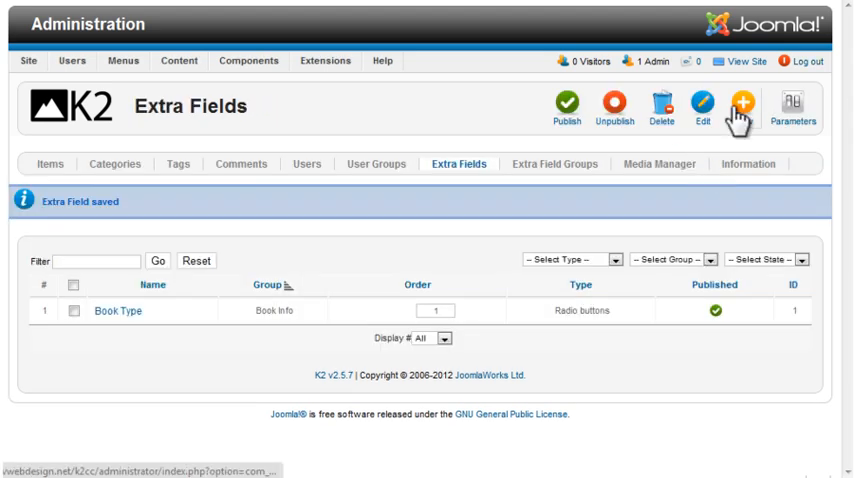
Add an 'Age Range' drop-down in Book Info: Under 8, 8 to 12, Young Adult, Adult.
click(741, 107)
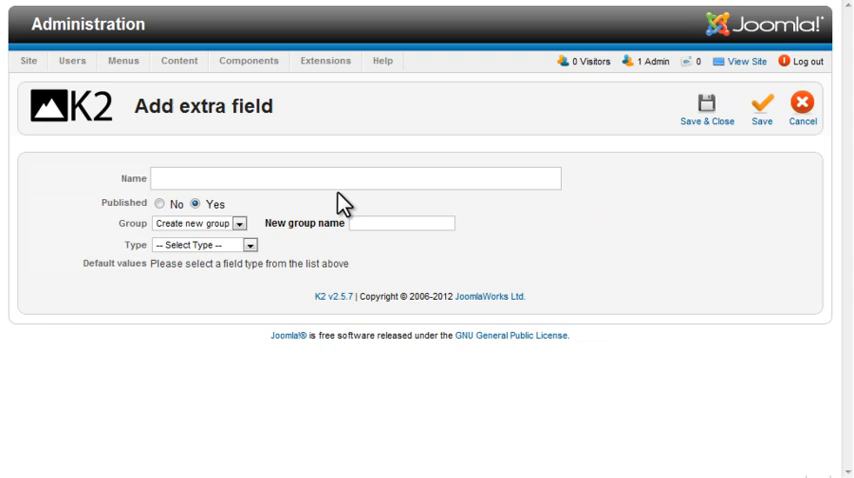
text(Age Range)
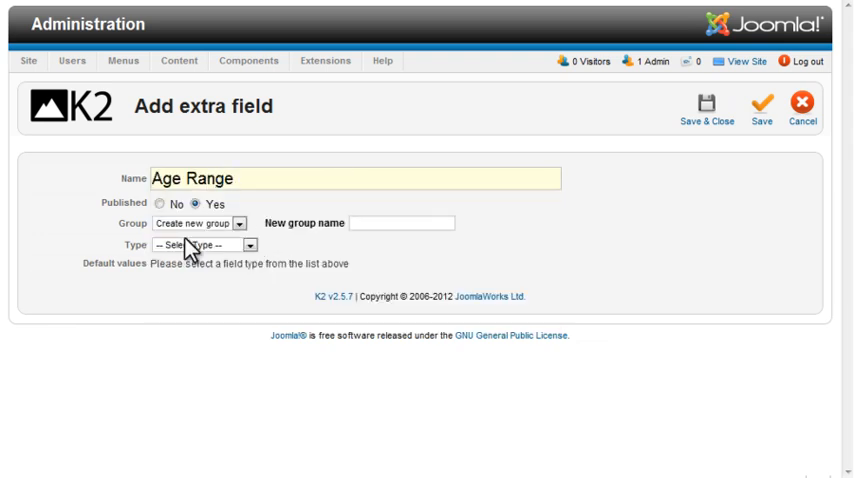
click(198, 222)
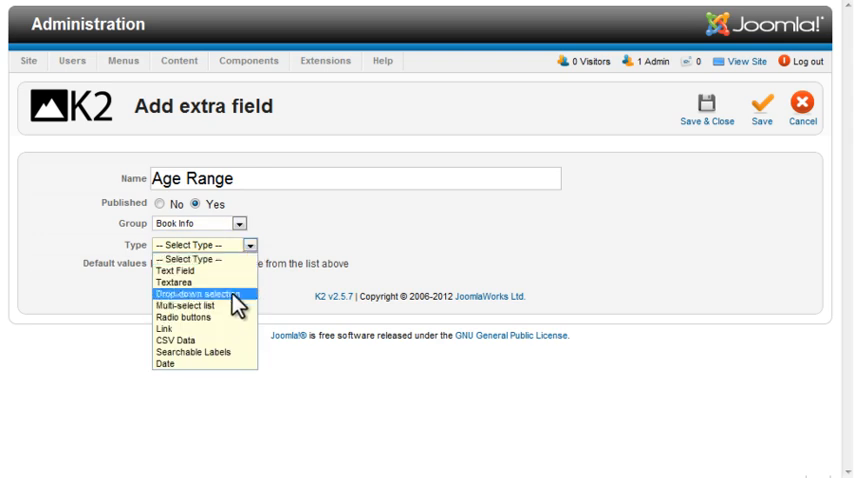
click(203, 294)
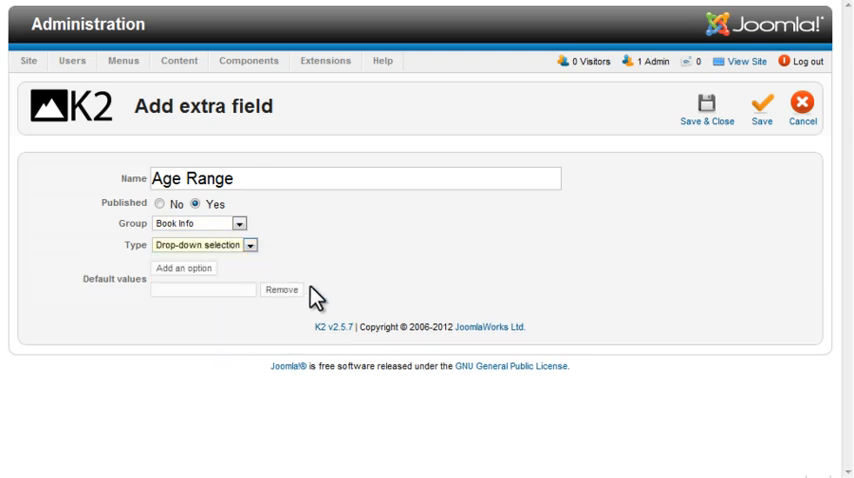
text(Under 8)
text(8 to 1)
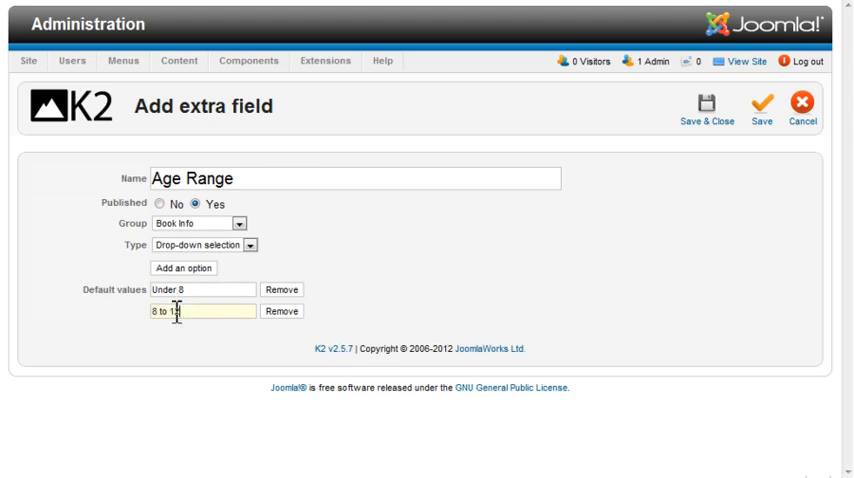
click(707, 108)
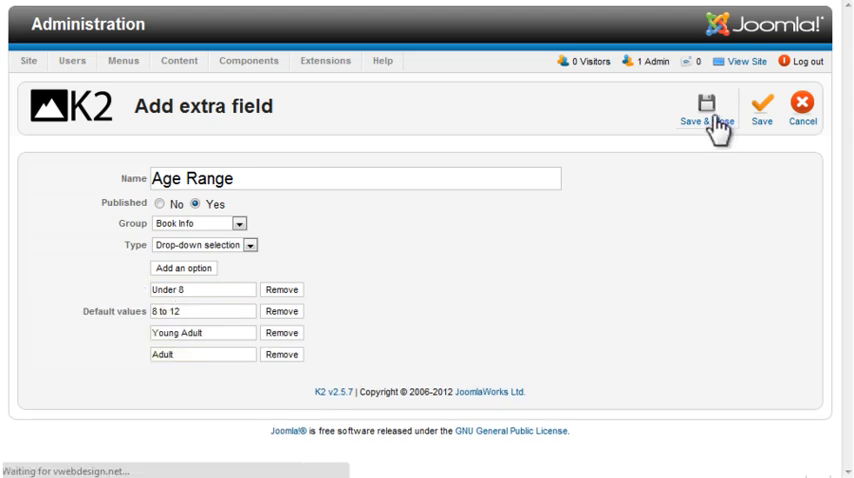
click(706, 112)
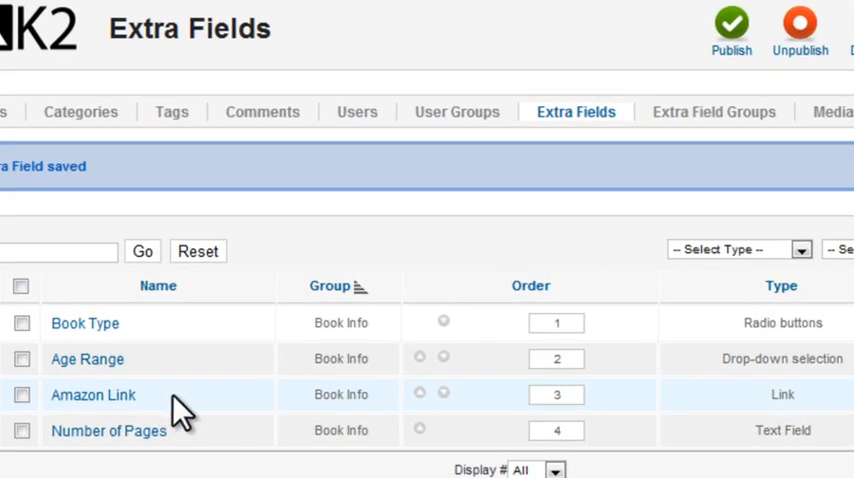
mouse_move(788, 428)
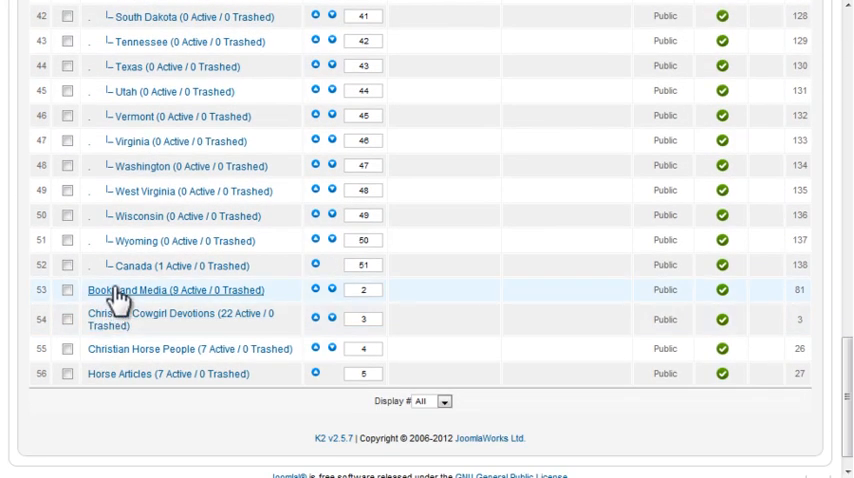
Set Books and Media's associated extra fields group to Book Info and save.
click(130, 291)
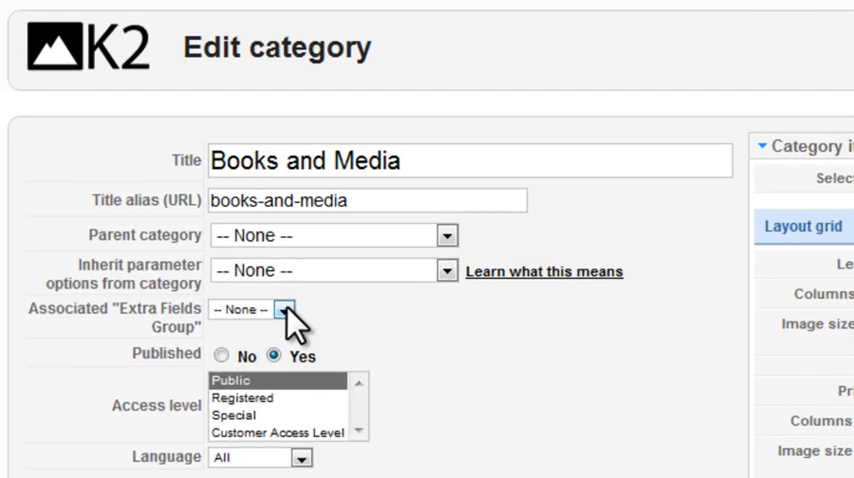
click(271, 309)
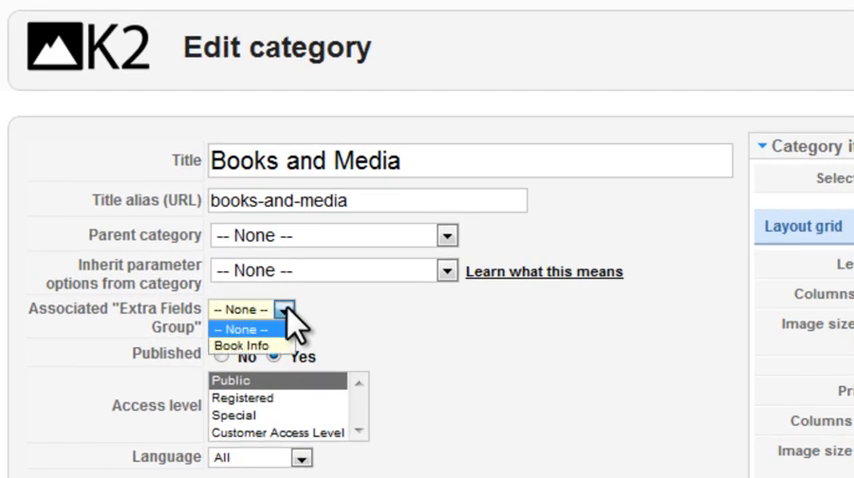
click(257, 344)
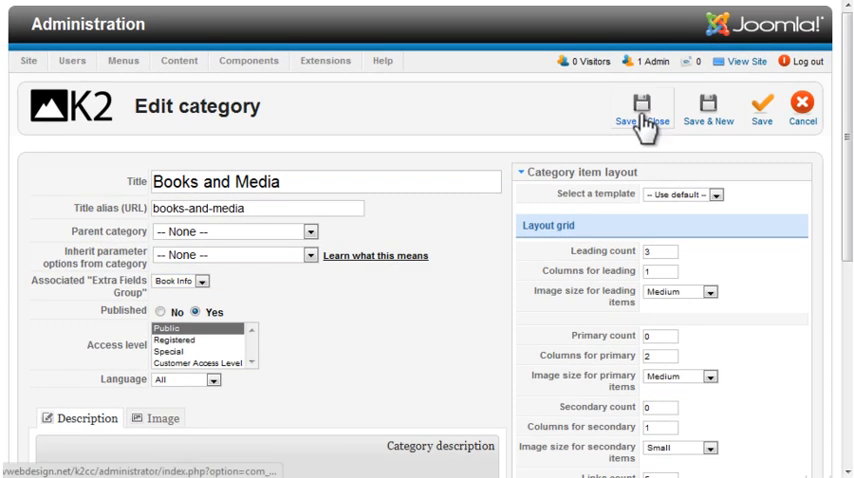
click(640, 108)
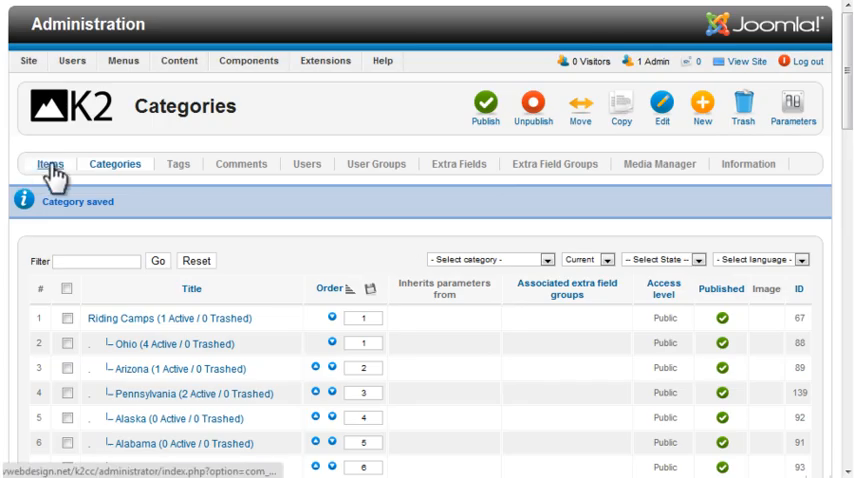
Open the 'Sonrise Stable: Carrie and Bandit' item and view its extra fields.
click(50, 164)
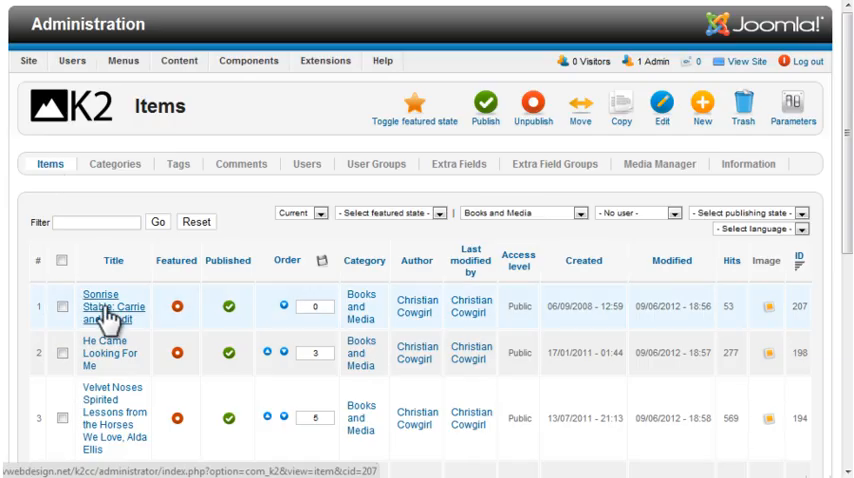
click(100, 307)
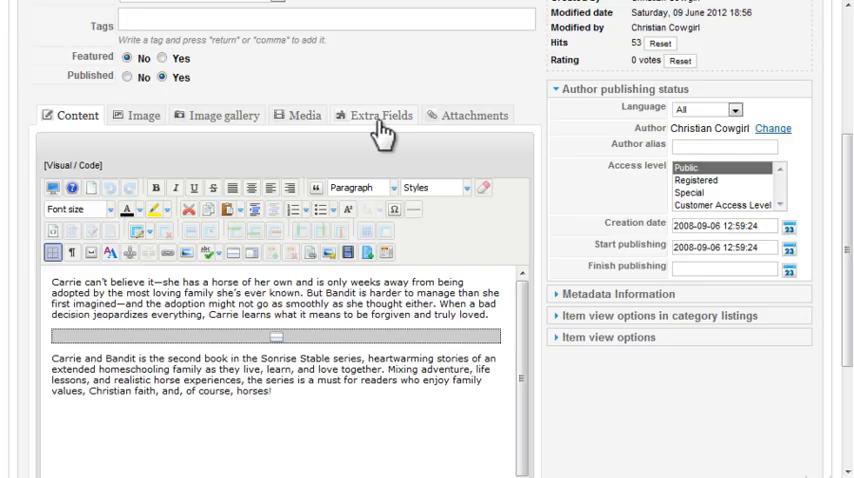
click(374, 115)
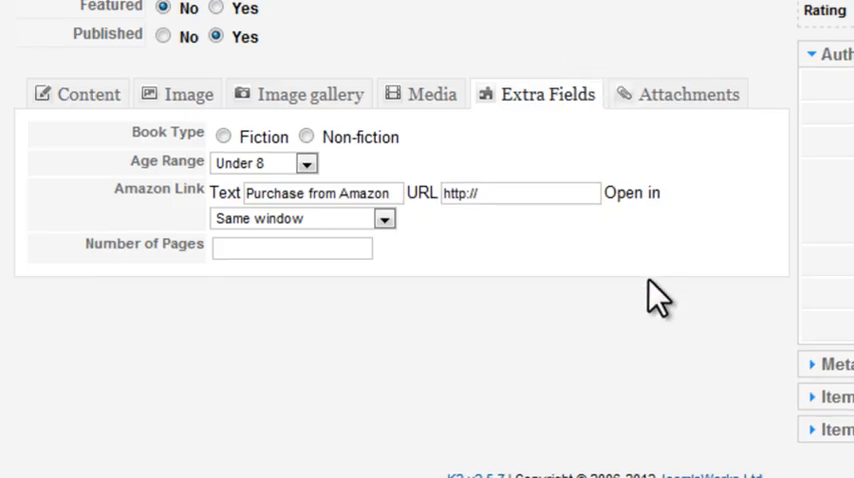
mouse_move(354, 294)
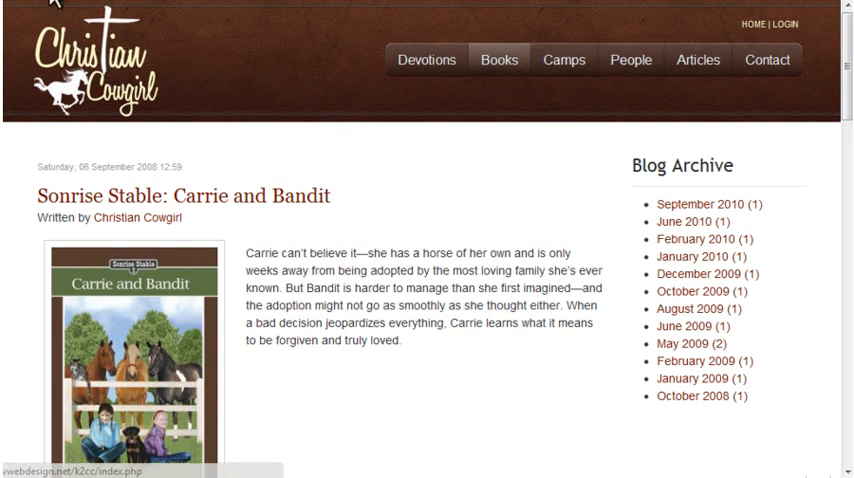
Open the Carrie and Bandit book page and scroll to its Additional Info section.
scroll(down, 3)
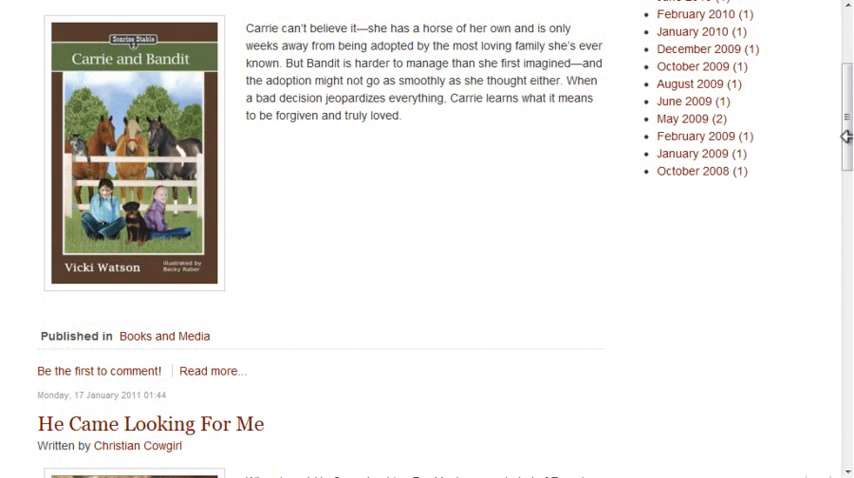
mouse_move(394, 330)
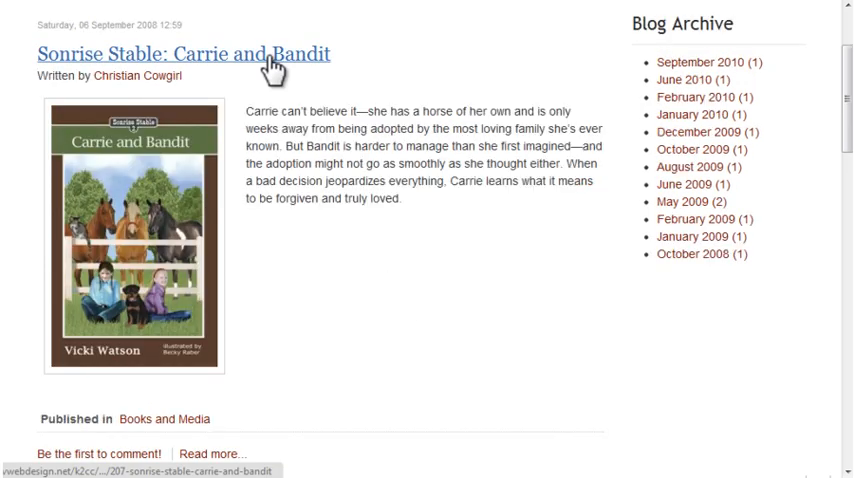
click(183, 54)
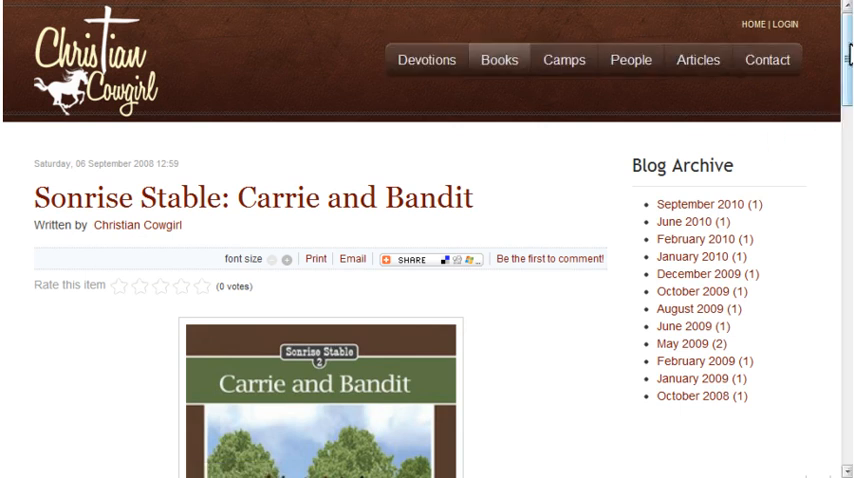
scroll(down, 3)
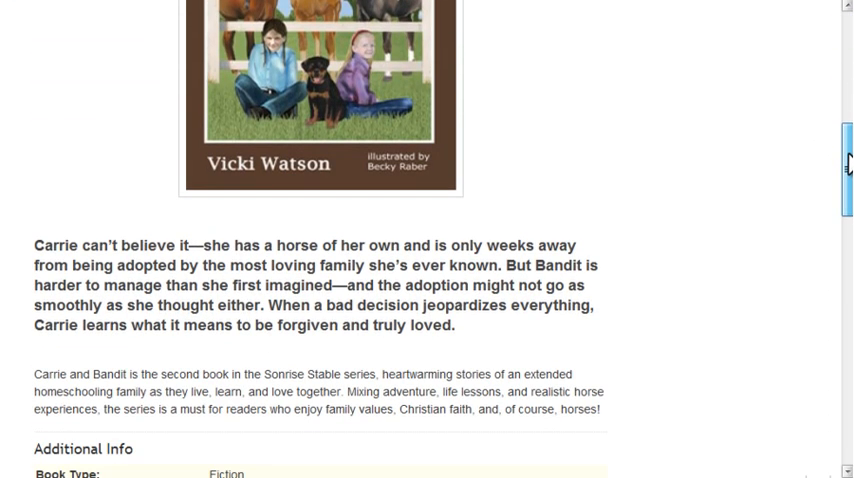
scroll(down, 3)
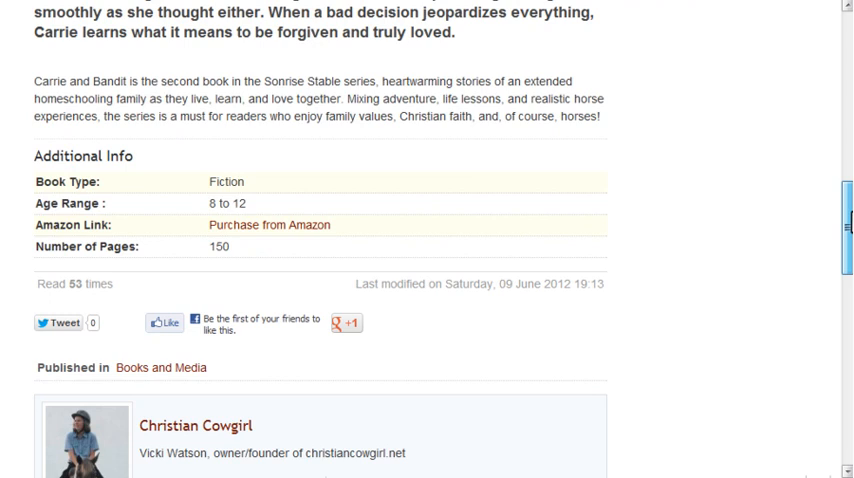
mouse_move(378, 186)
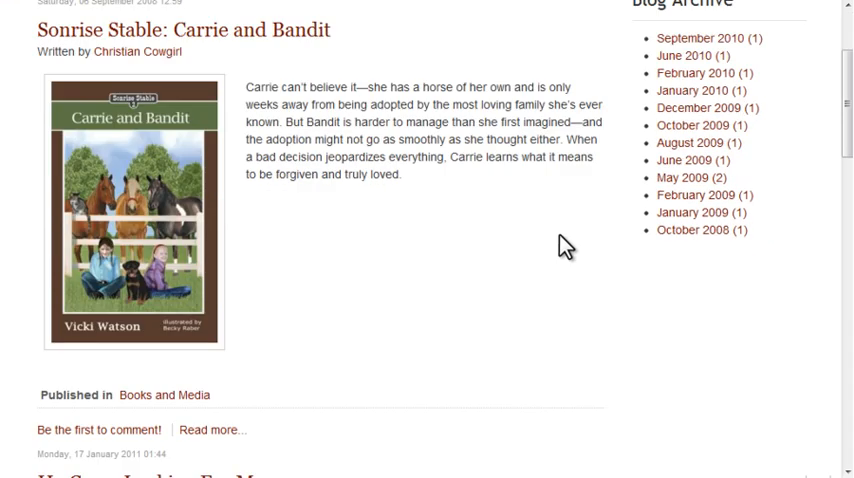
mouse_move(452, 358)
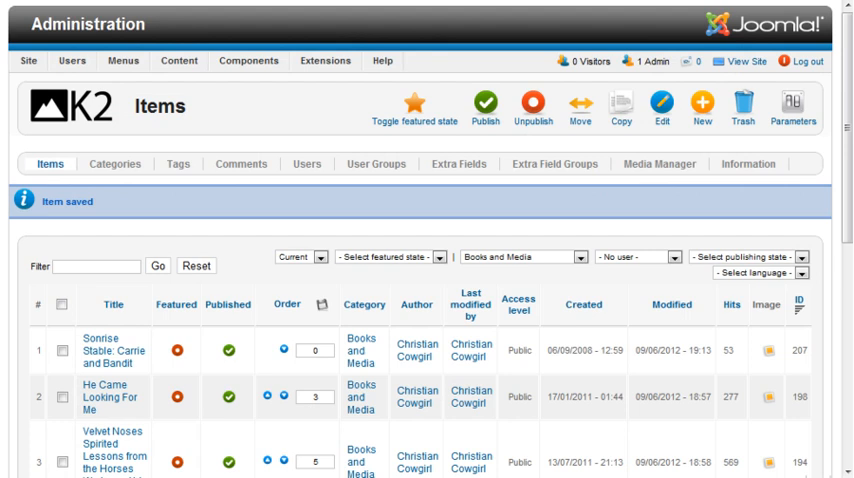
Set Extra Fields to Show in the Books and Media category's item listing options.
click(114, 163)
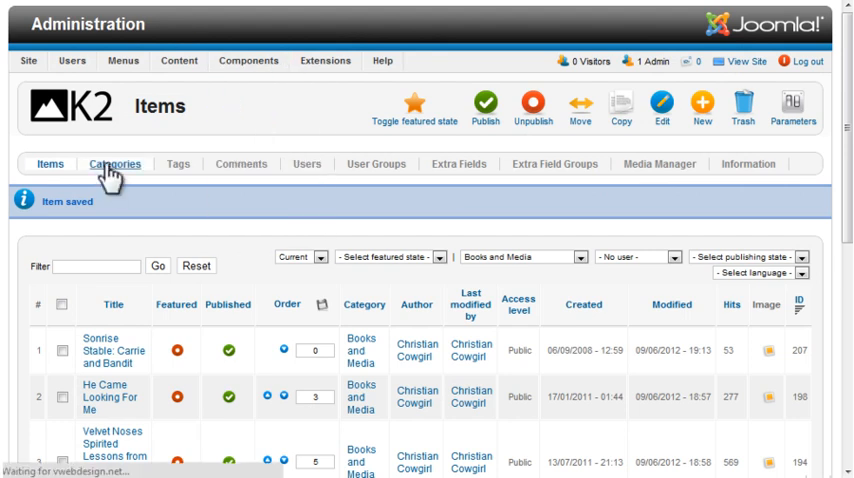
click(114, 163)
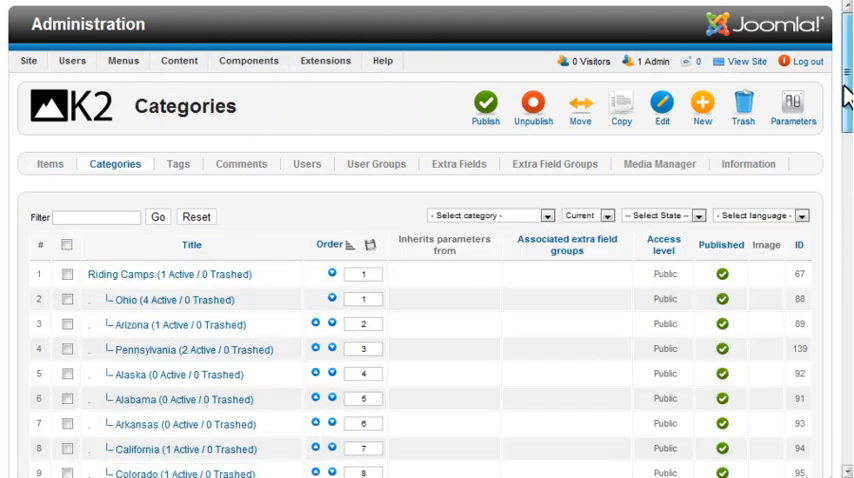
scroll(down, 3)
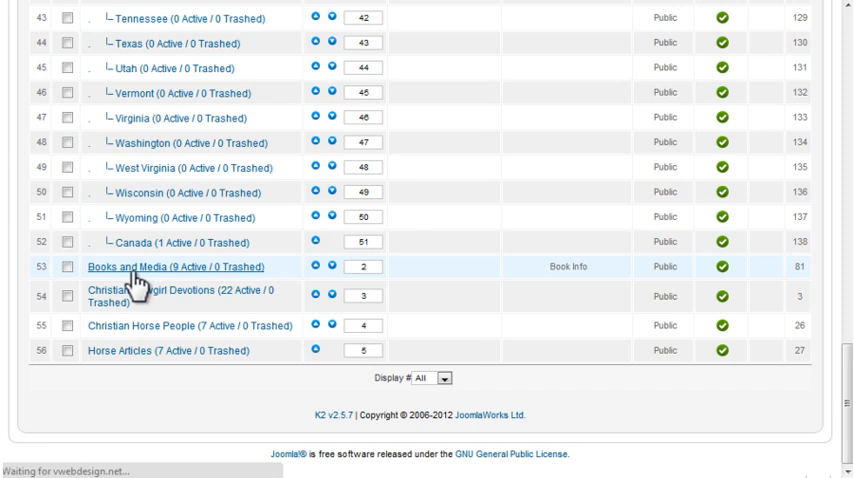
click(152, 266)
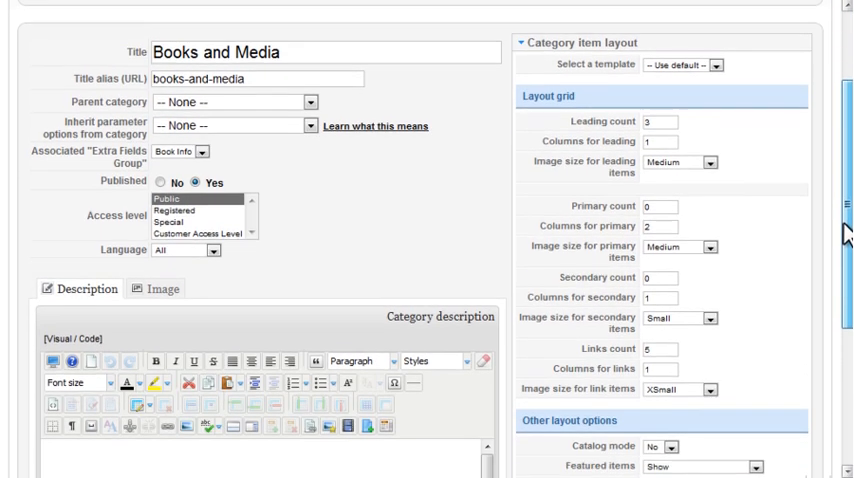
scroll(down, 3)
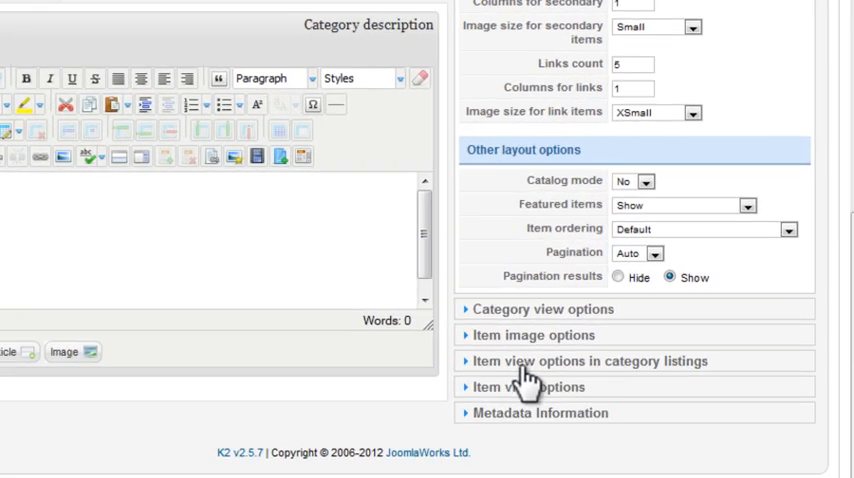
scroll(down, 3)
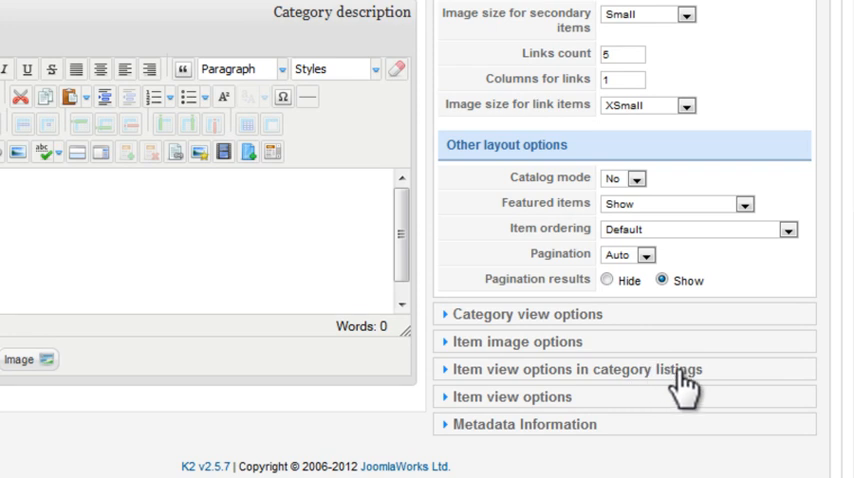
click(590, 369)
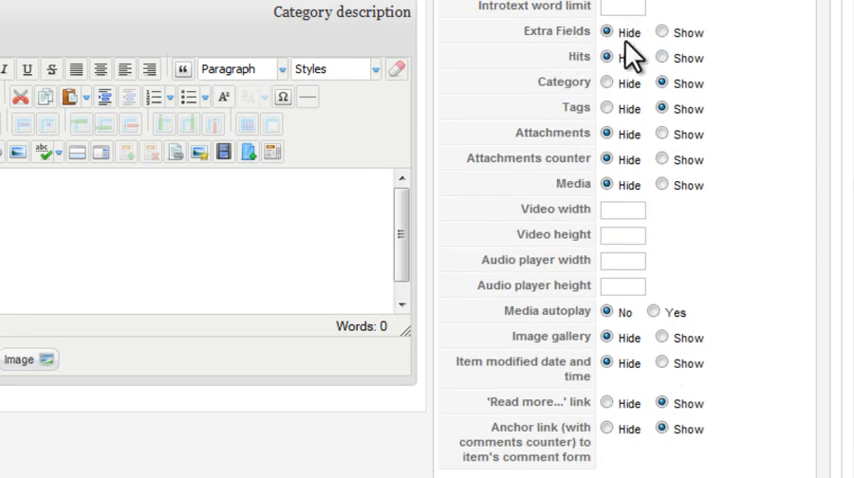
click(660, 32)
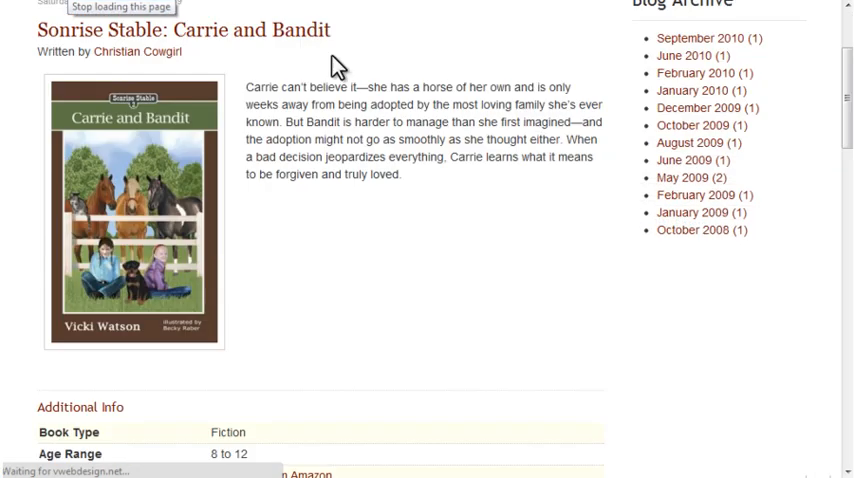
Save the Books and Media category and return to the K2 categories list.
scroll(down, 3)
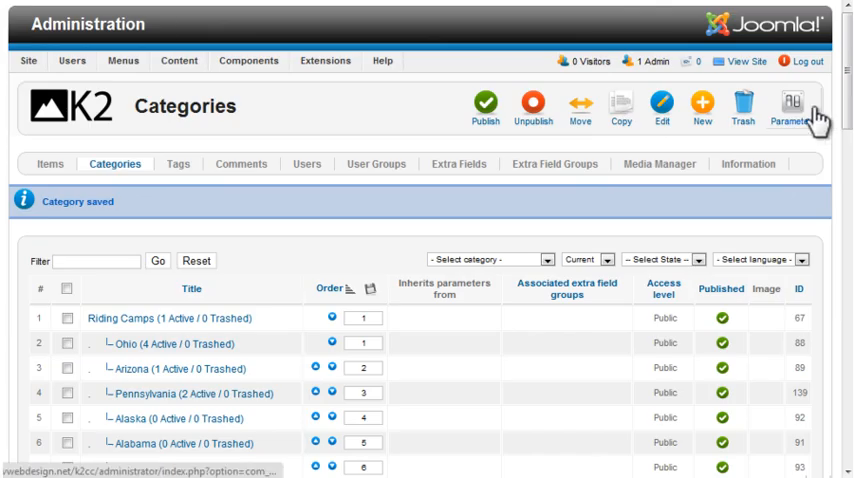
Review the Layout & Views extra field options in K2's global Parameters.
click(790, 108)
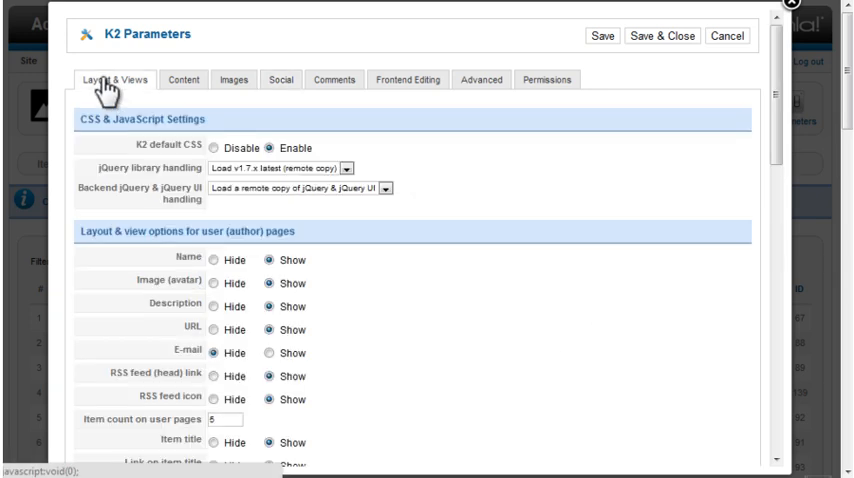
scroll(down, 3)
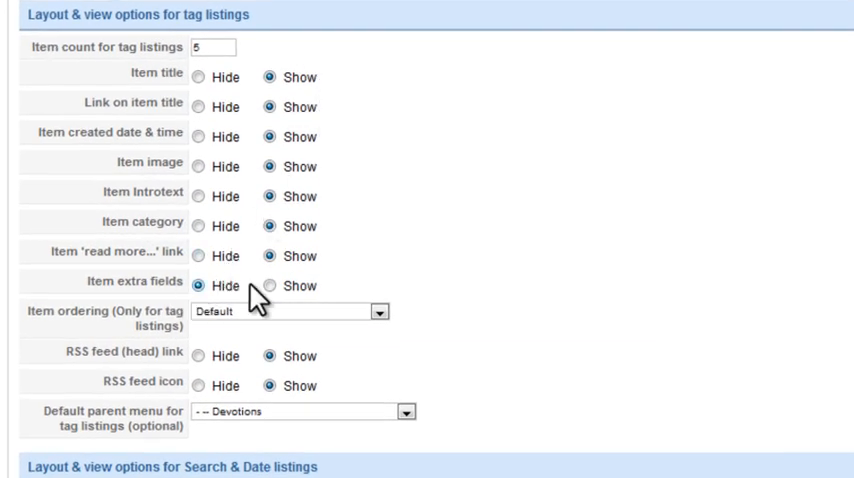
scroll(down, 3)
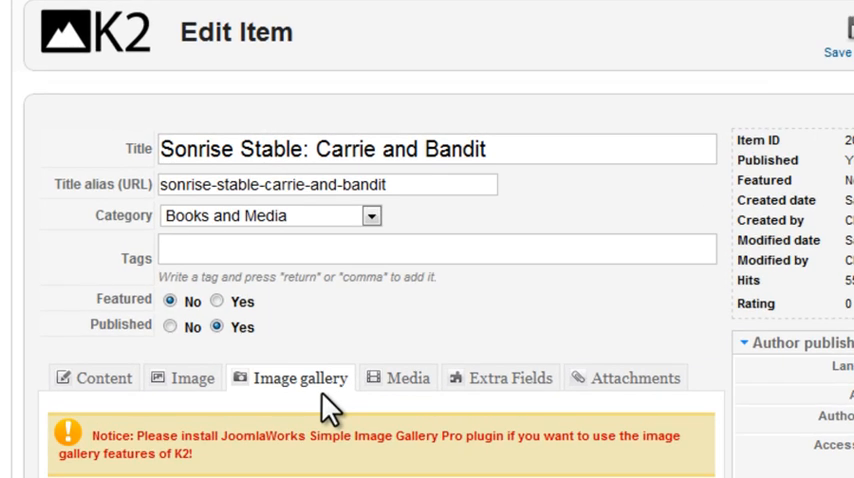
mouse_move(440, 465)
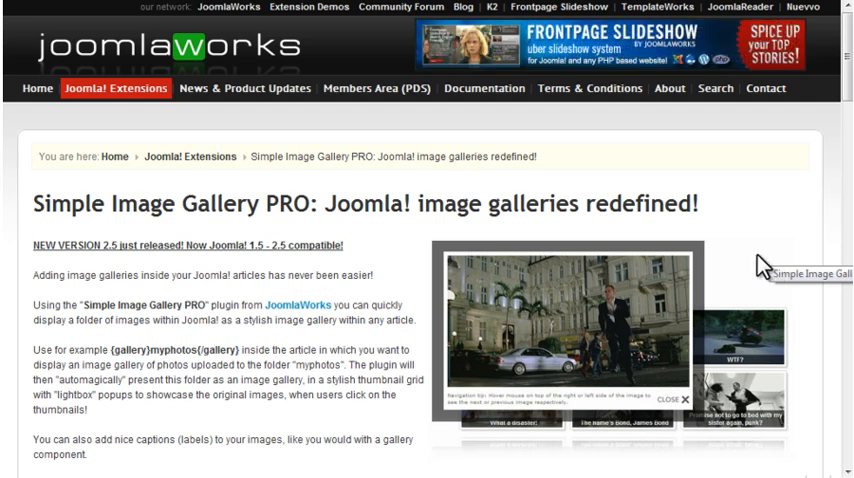
mouse_move(762, 269)
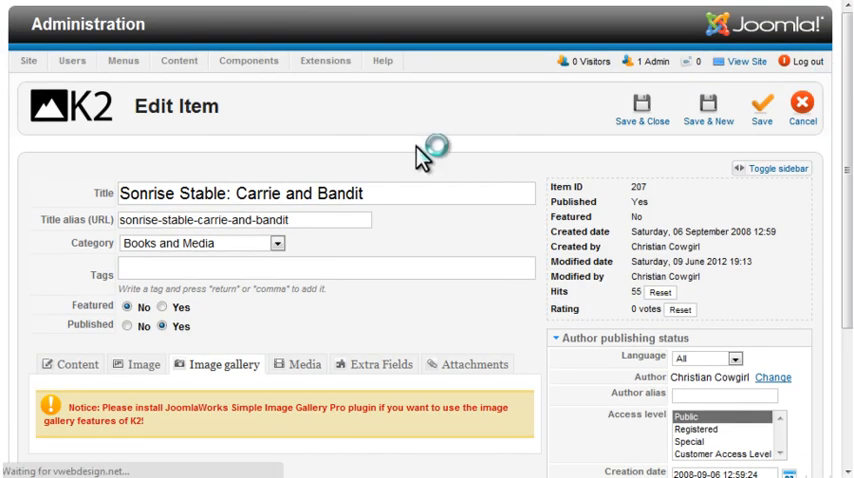
Upload and install the plg_jw_sigpro zip package through the Extension Manager.
click(325, 61)
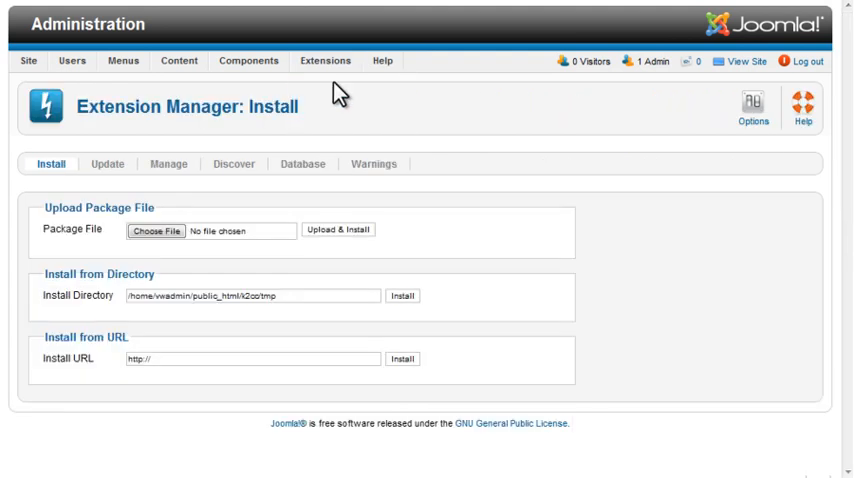
click(156, 230)
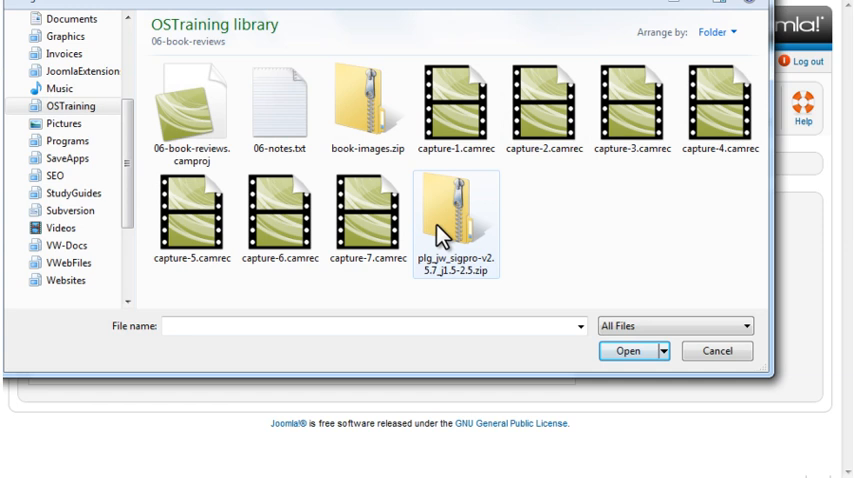
click(628, 351)
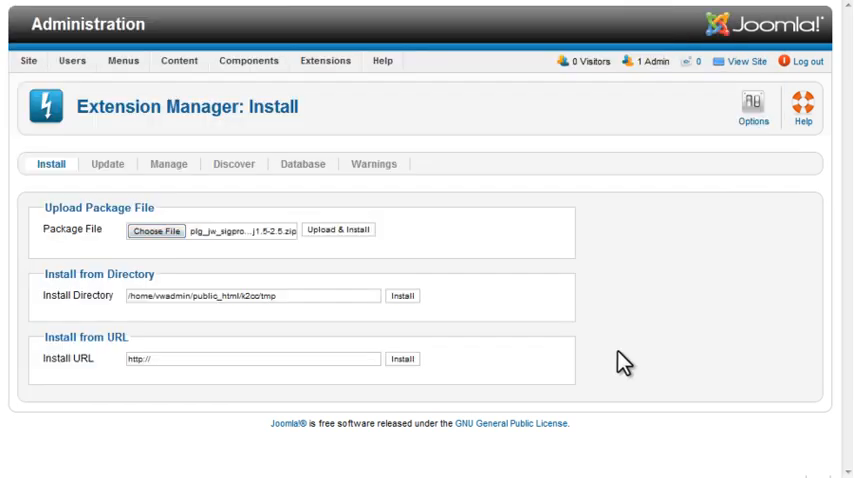
click(338, 229)
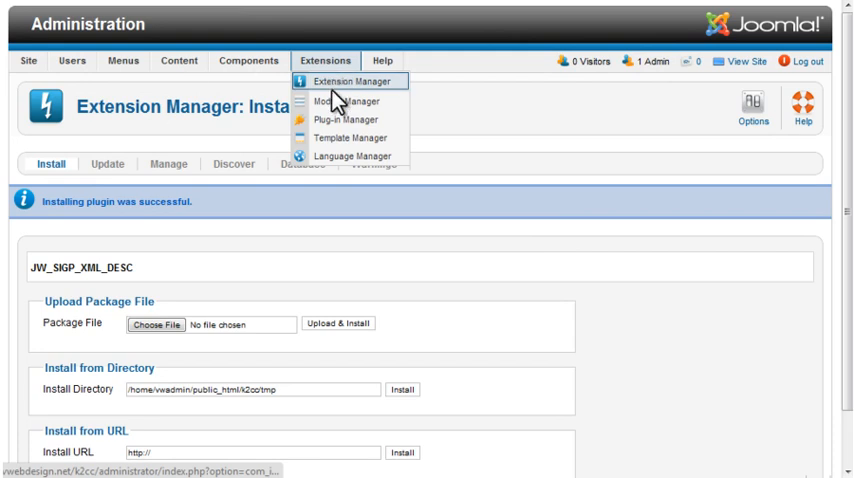
Set Simple Image Gallery Pro's status to Enabled in the Plug-in Manager and save.
click(346, 119)
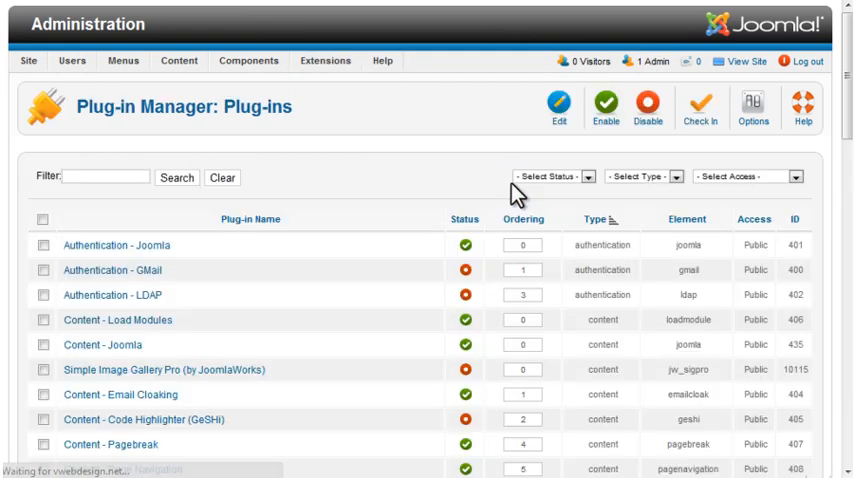
scroll(down, 3)
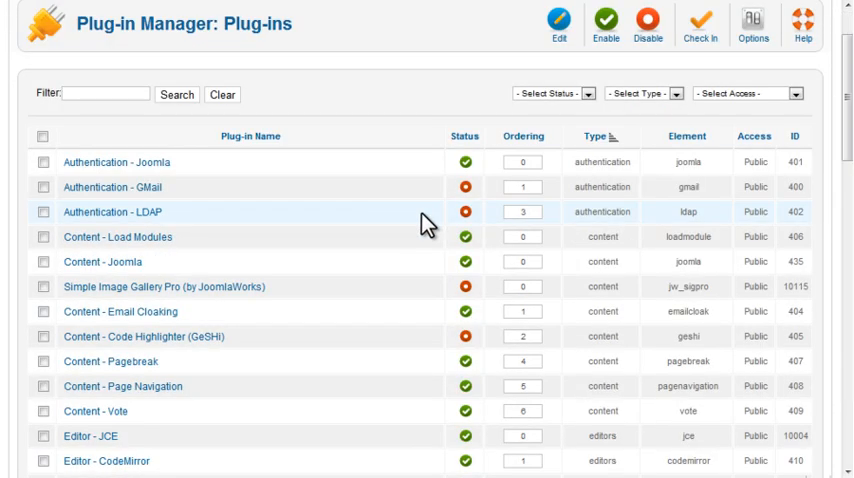
click(164, 287)
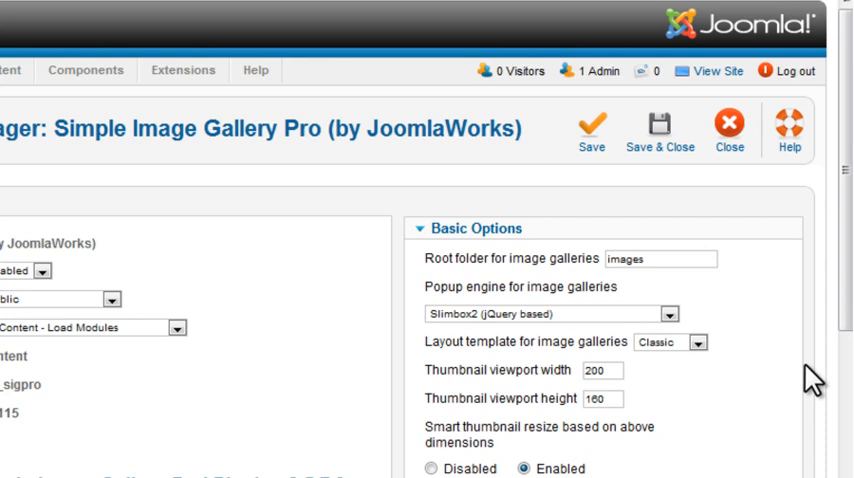
scroll(down, 3)
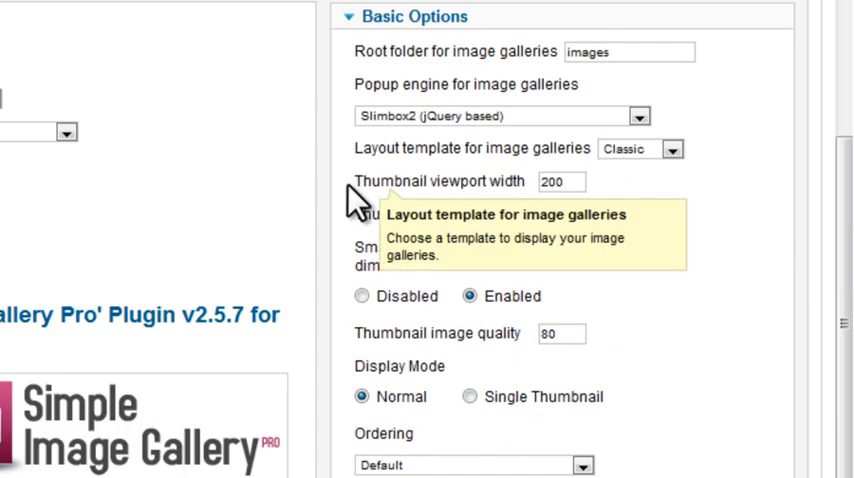
mouse_move(760, 320)
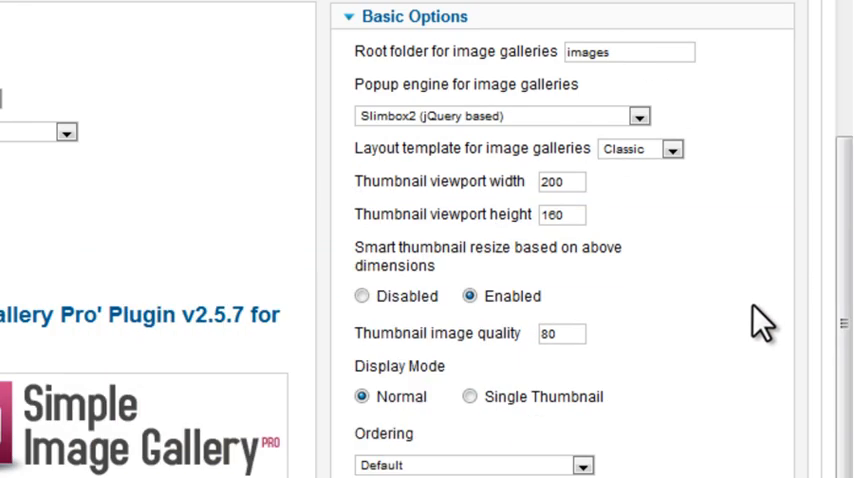
scroll(down, 3)
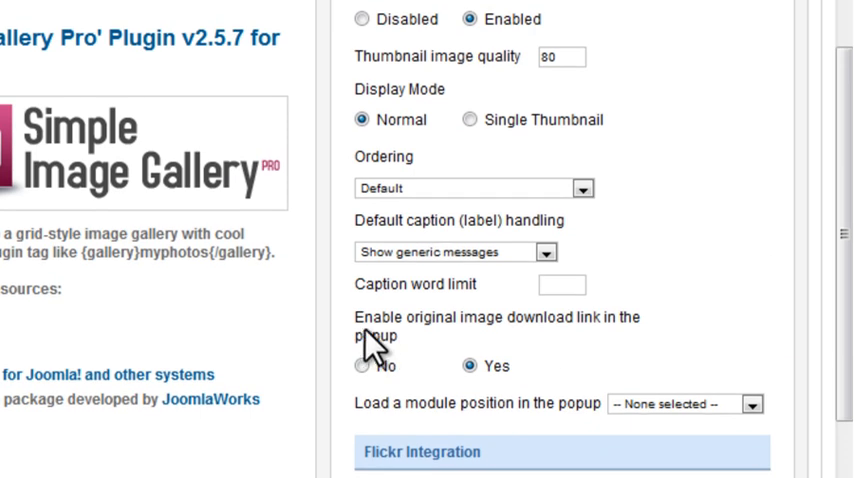
mouse_move(420, 360)
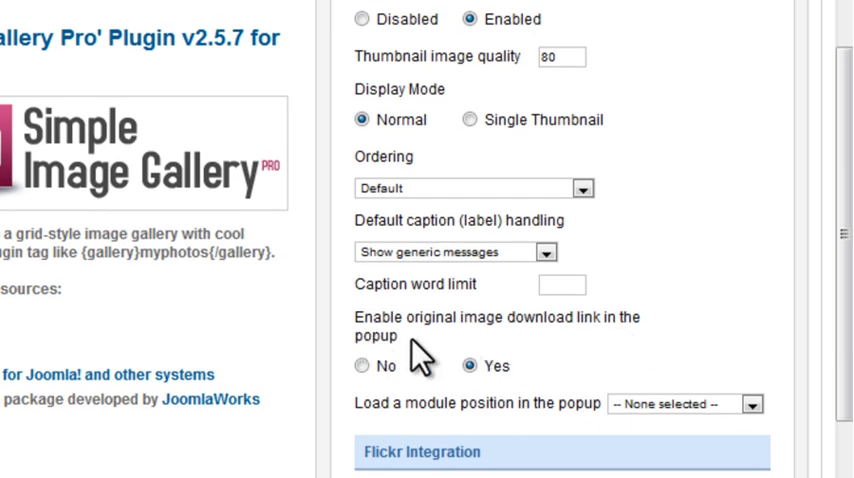
mouse_move(360, 382)
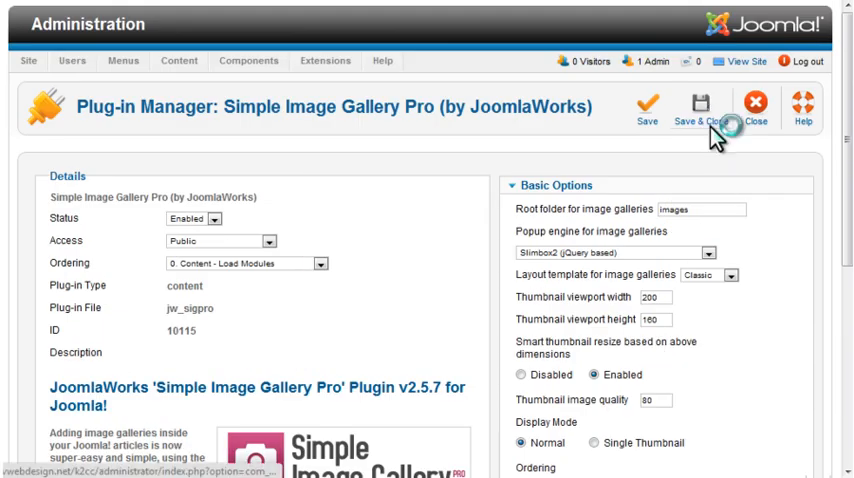
click(697, 110)
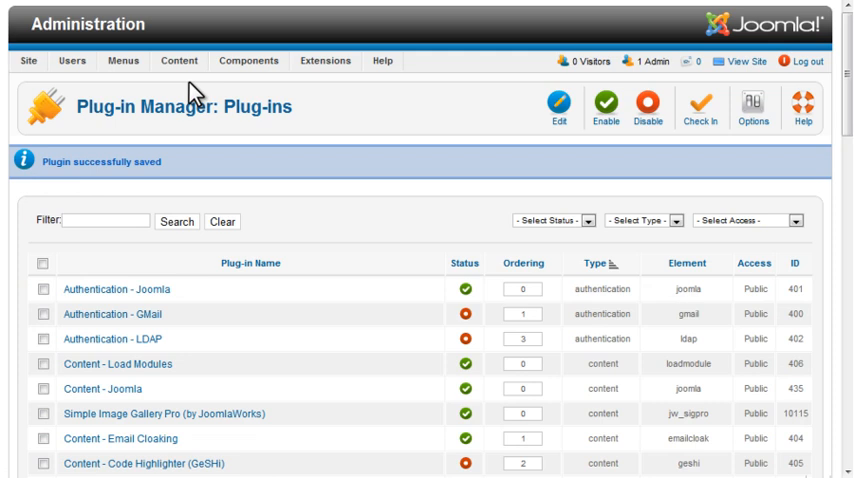
click(248, 61)
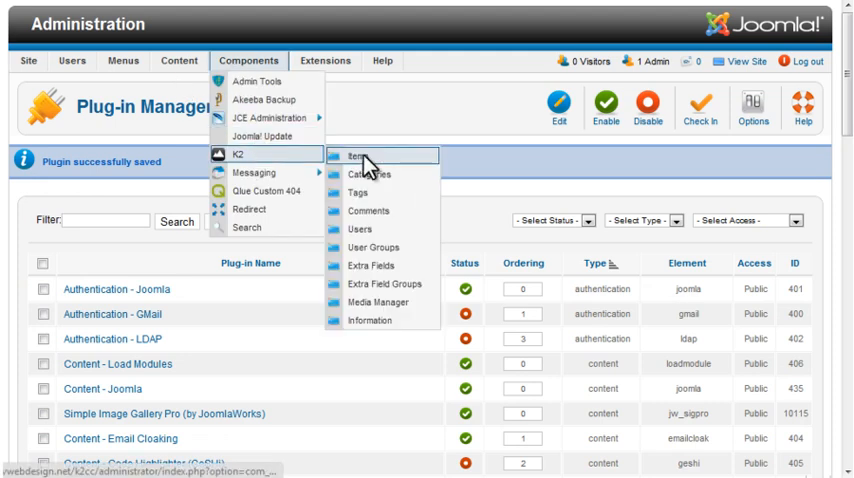
Upload book-images.zip to the Sonrise Stable: Carrie and Bandit image gallery and save.
click(358, 156)
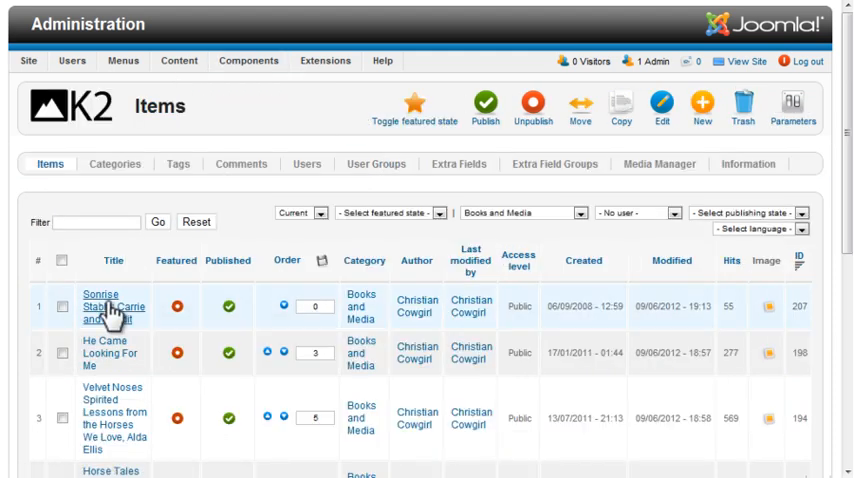
click(104, 300)
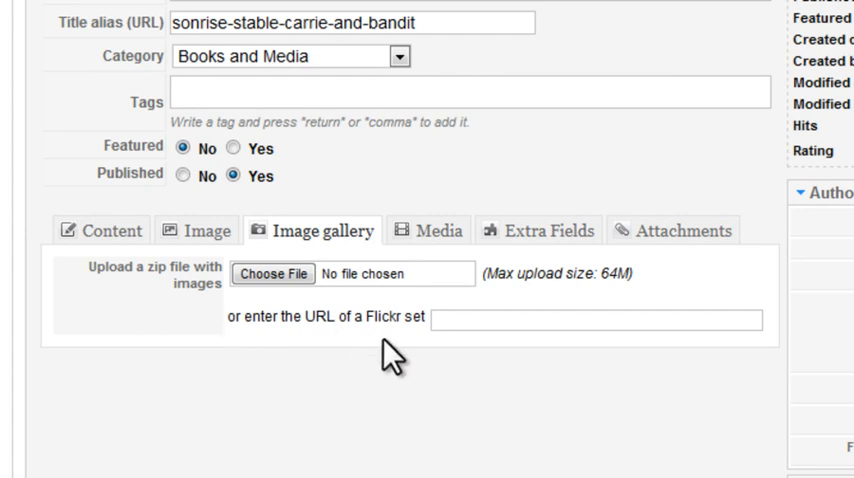
click(270, 273)
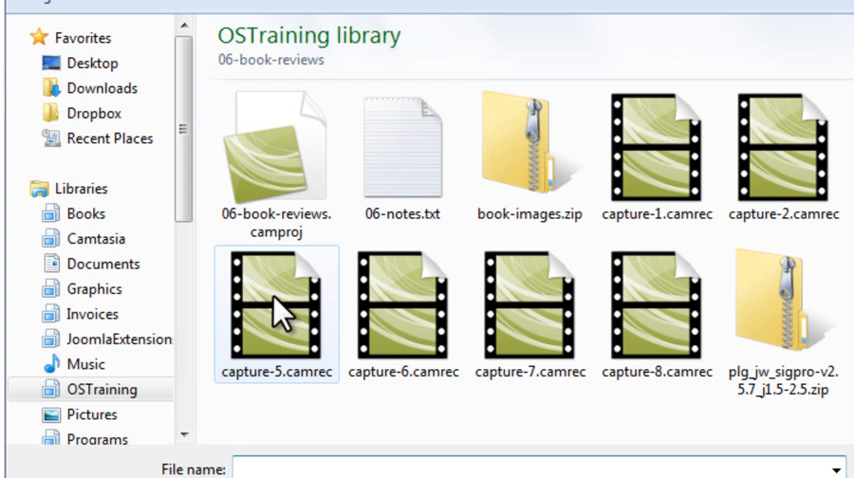
click(529, 150)
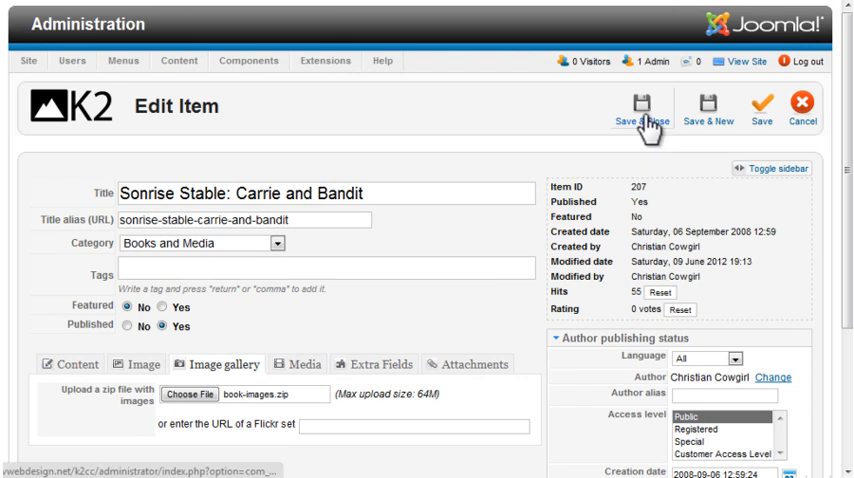
click(642, 110)
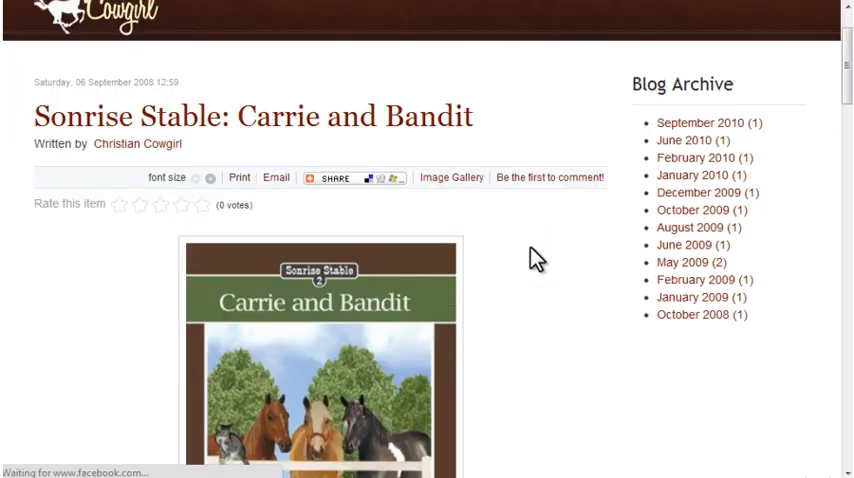
Scroll the live Carrie and Bandit page down to the grid of horse thumbnails.
scroll(down, 3)
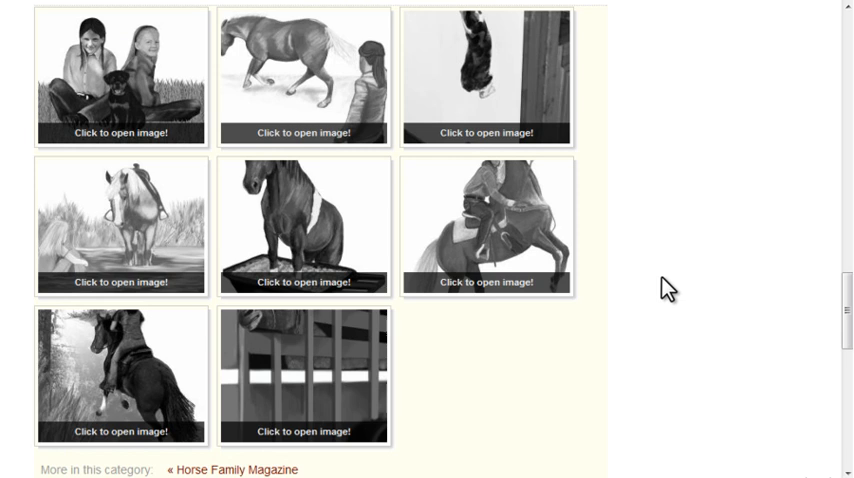
click(487, 225)
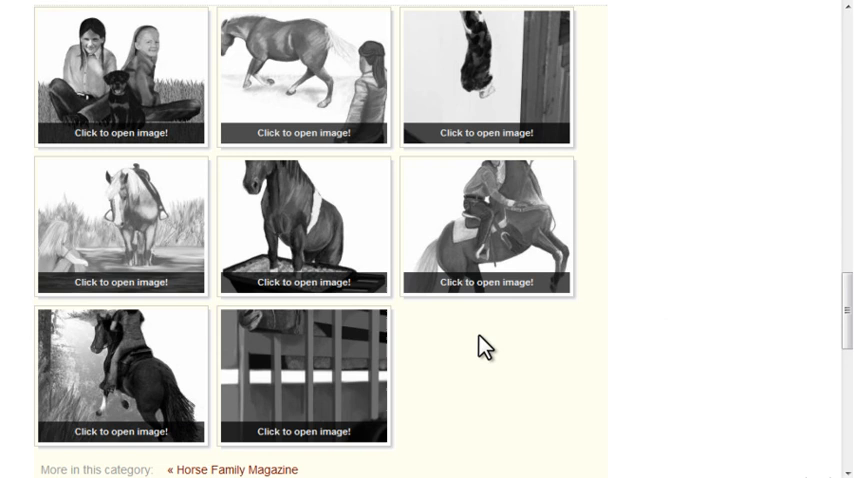
mouse_move(516, 369)
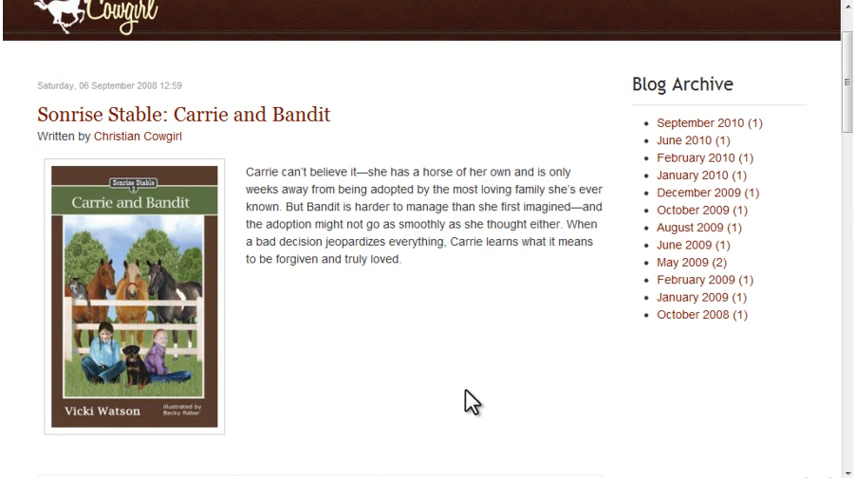
mouse_move(455, 393)
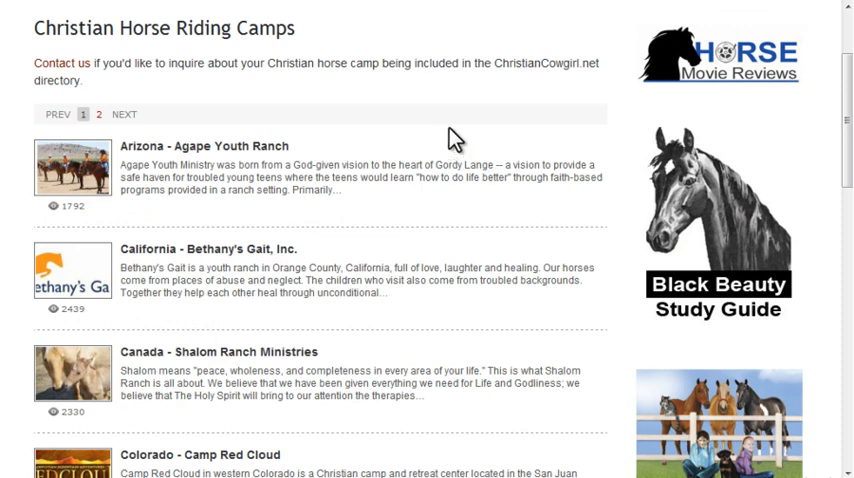
mouse_move(414, 92)
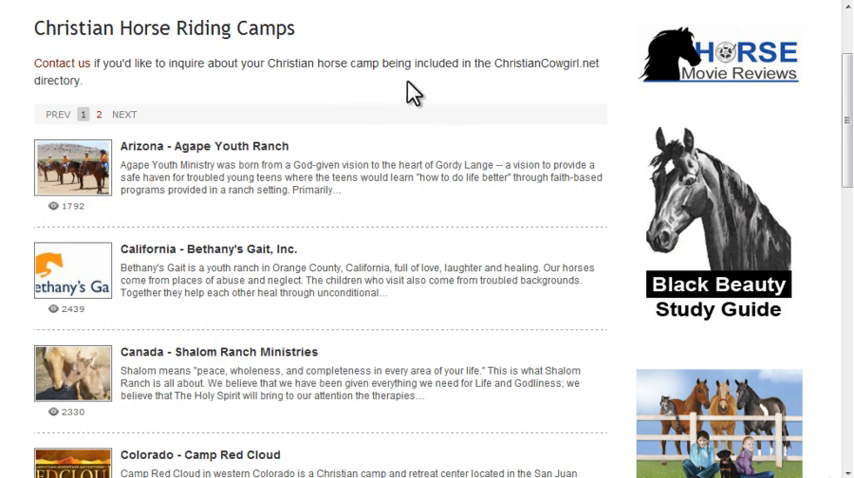